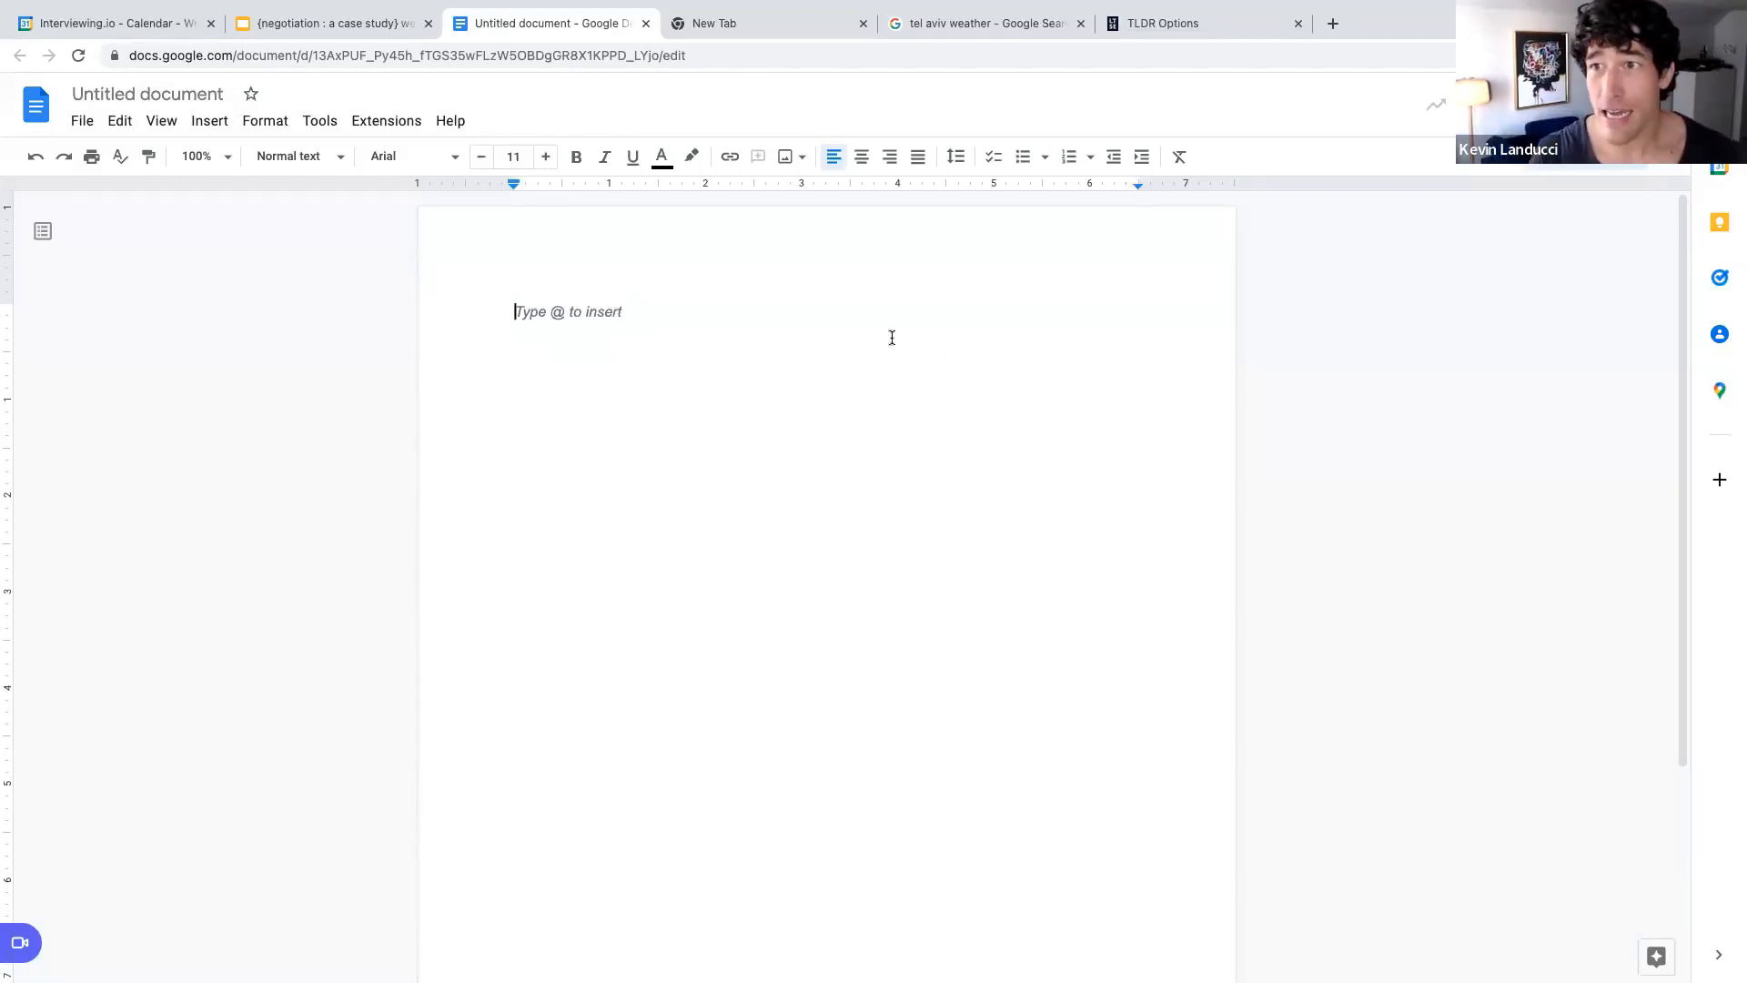
# Step: Type the thank-you opening: 'Thank you for your energy. I am excited about the opportunity ___'
pyautogui.write('Thank you for your time and')
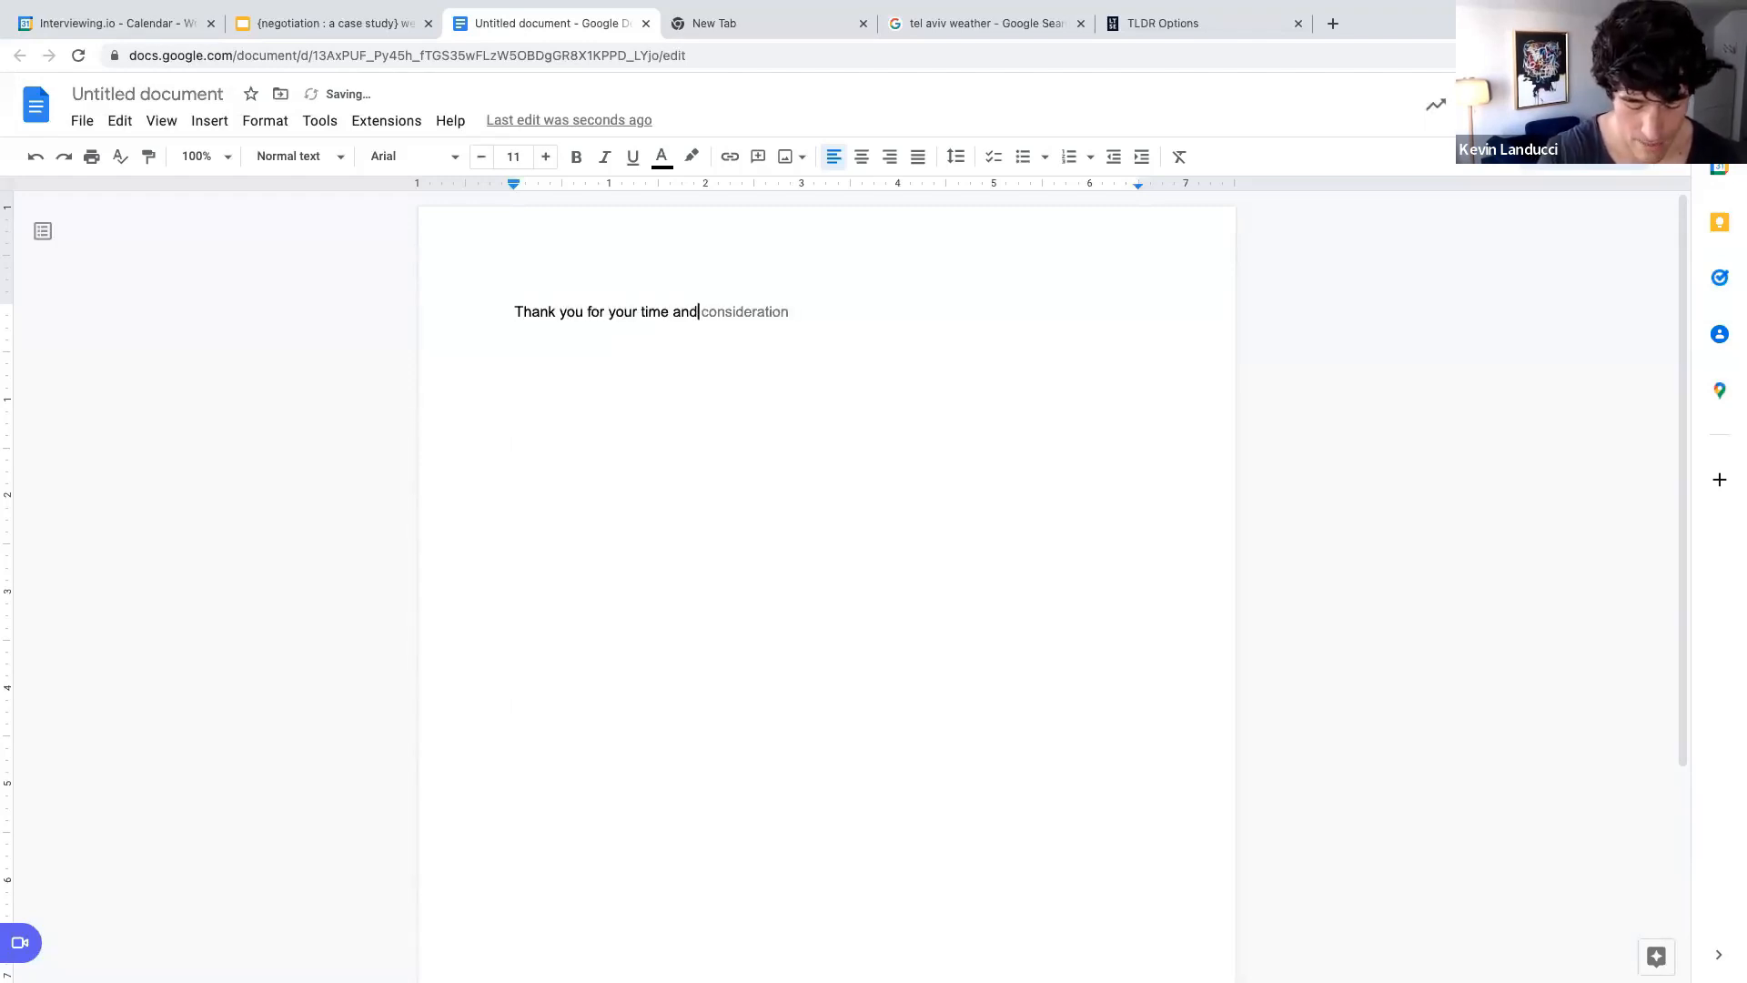
pyautogui.write('energy. I AM')
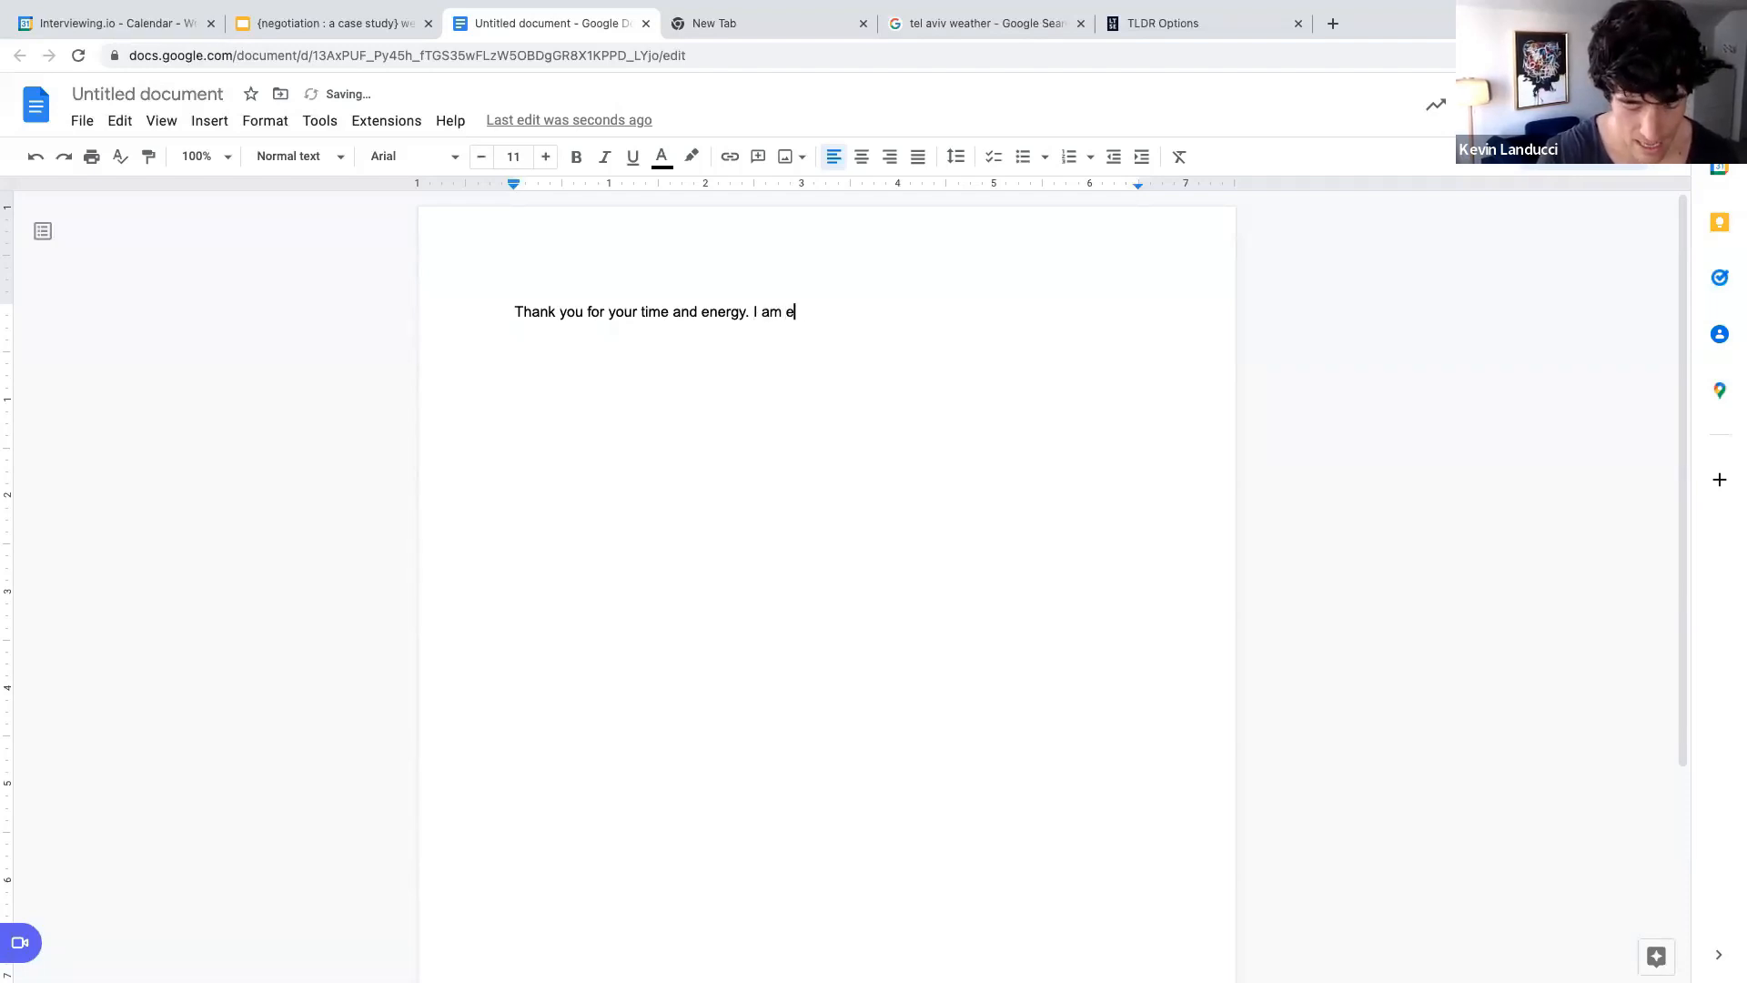
pyautogui.write('xoicted')
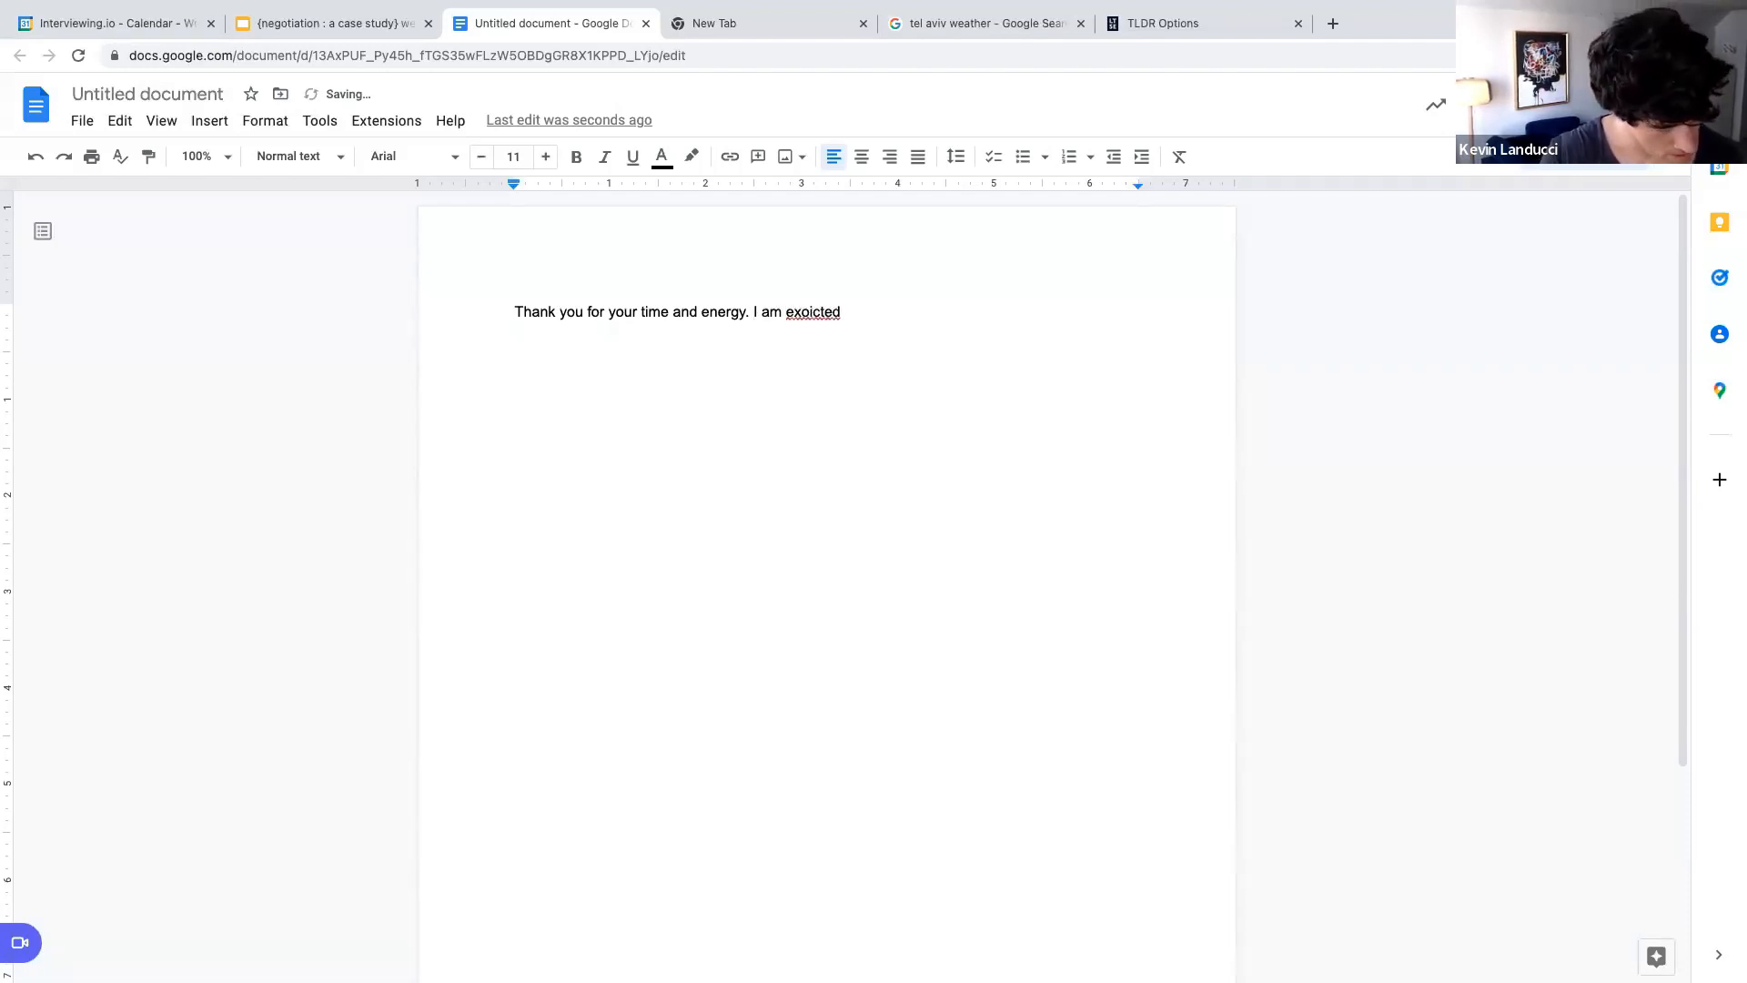
pyautogui.write('about thei soportuity because')
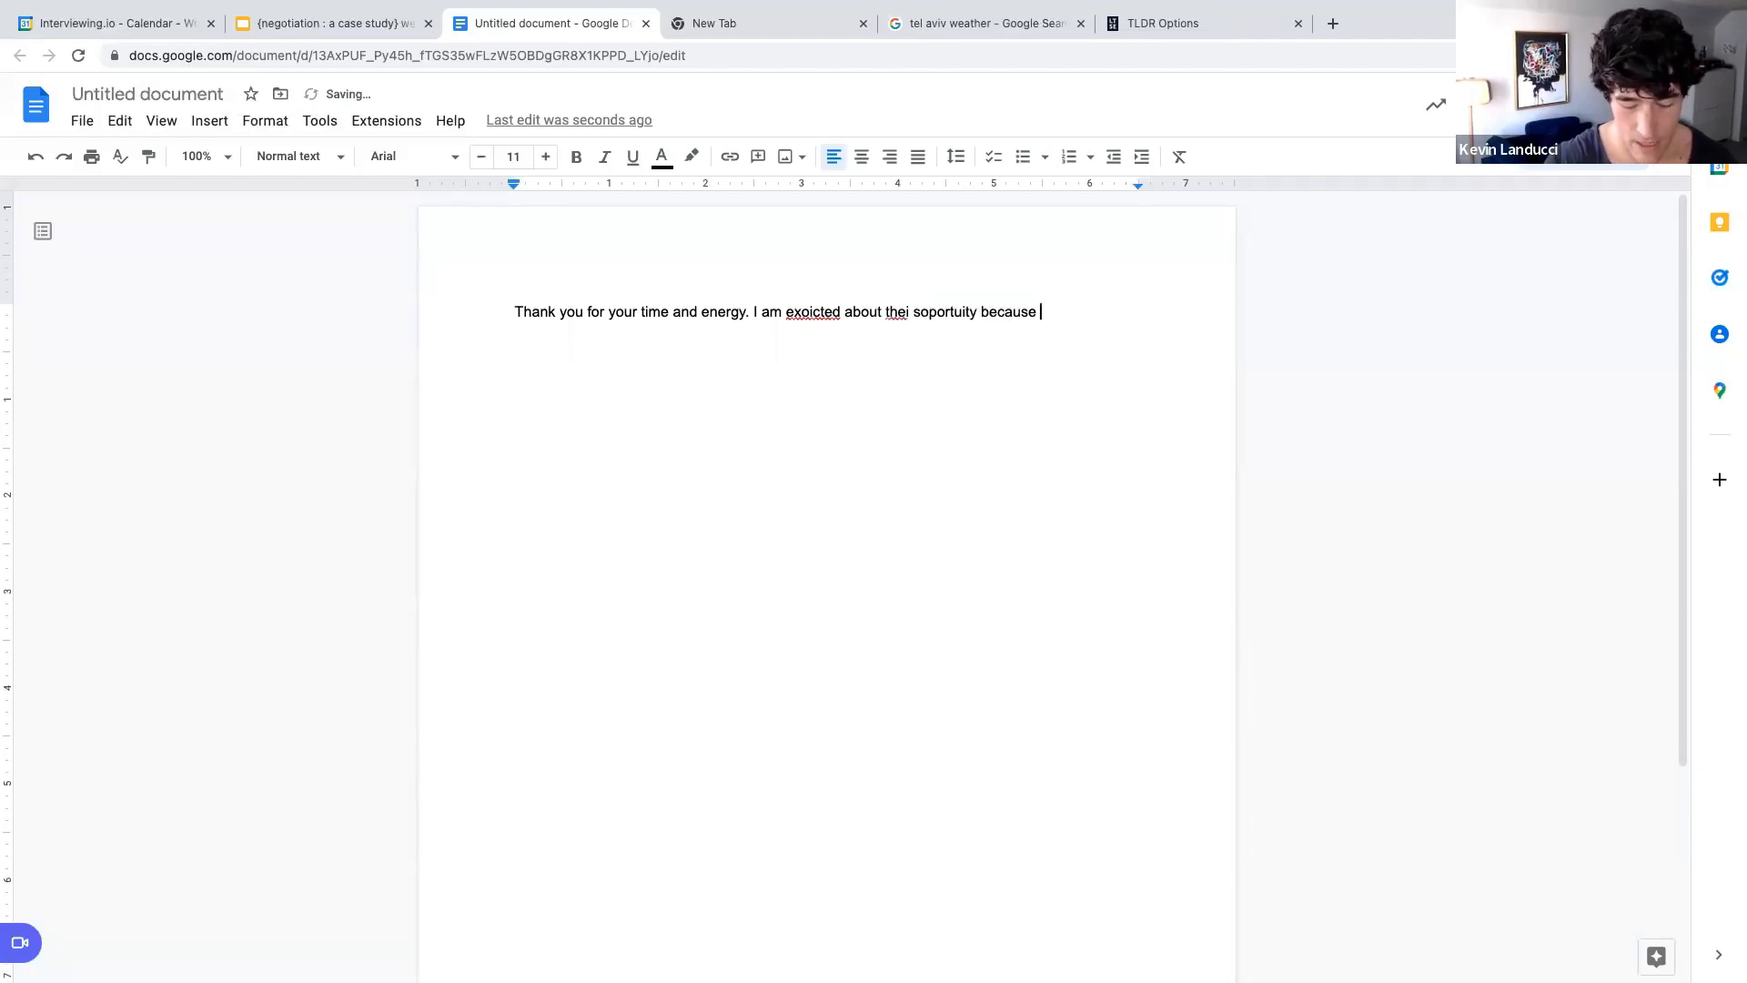
pyautogui.write('____')
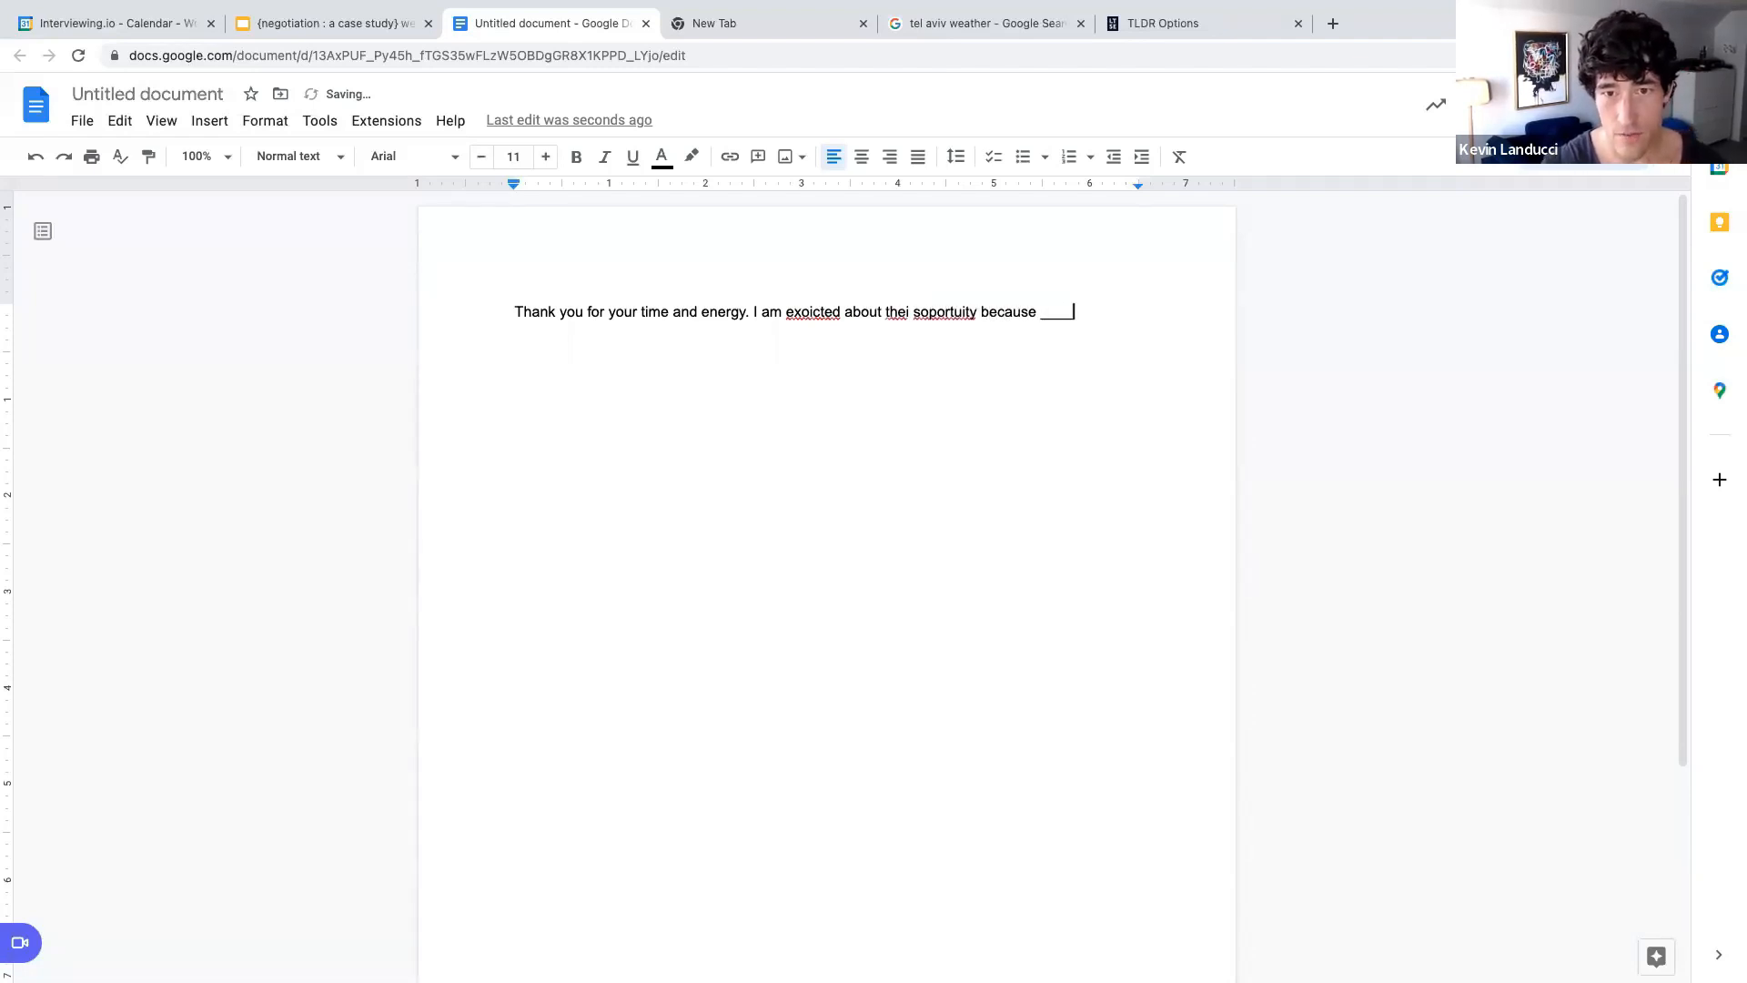
# Step: Accept spelling fixes 'excited' and 'opportunity', then fill the blank with 'of the impact and growth'
pyautogui.click(812, 311)
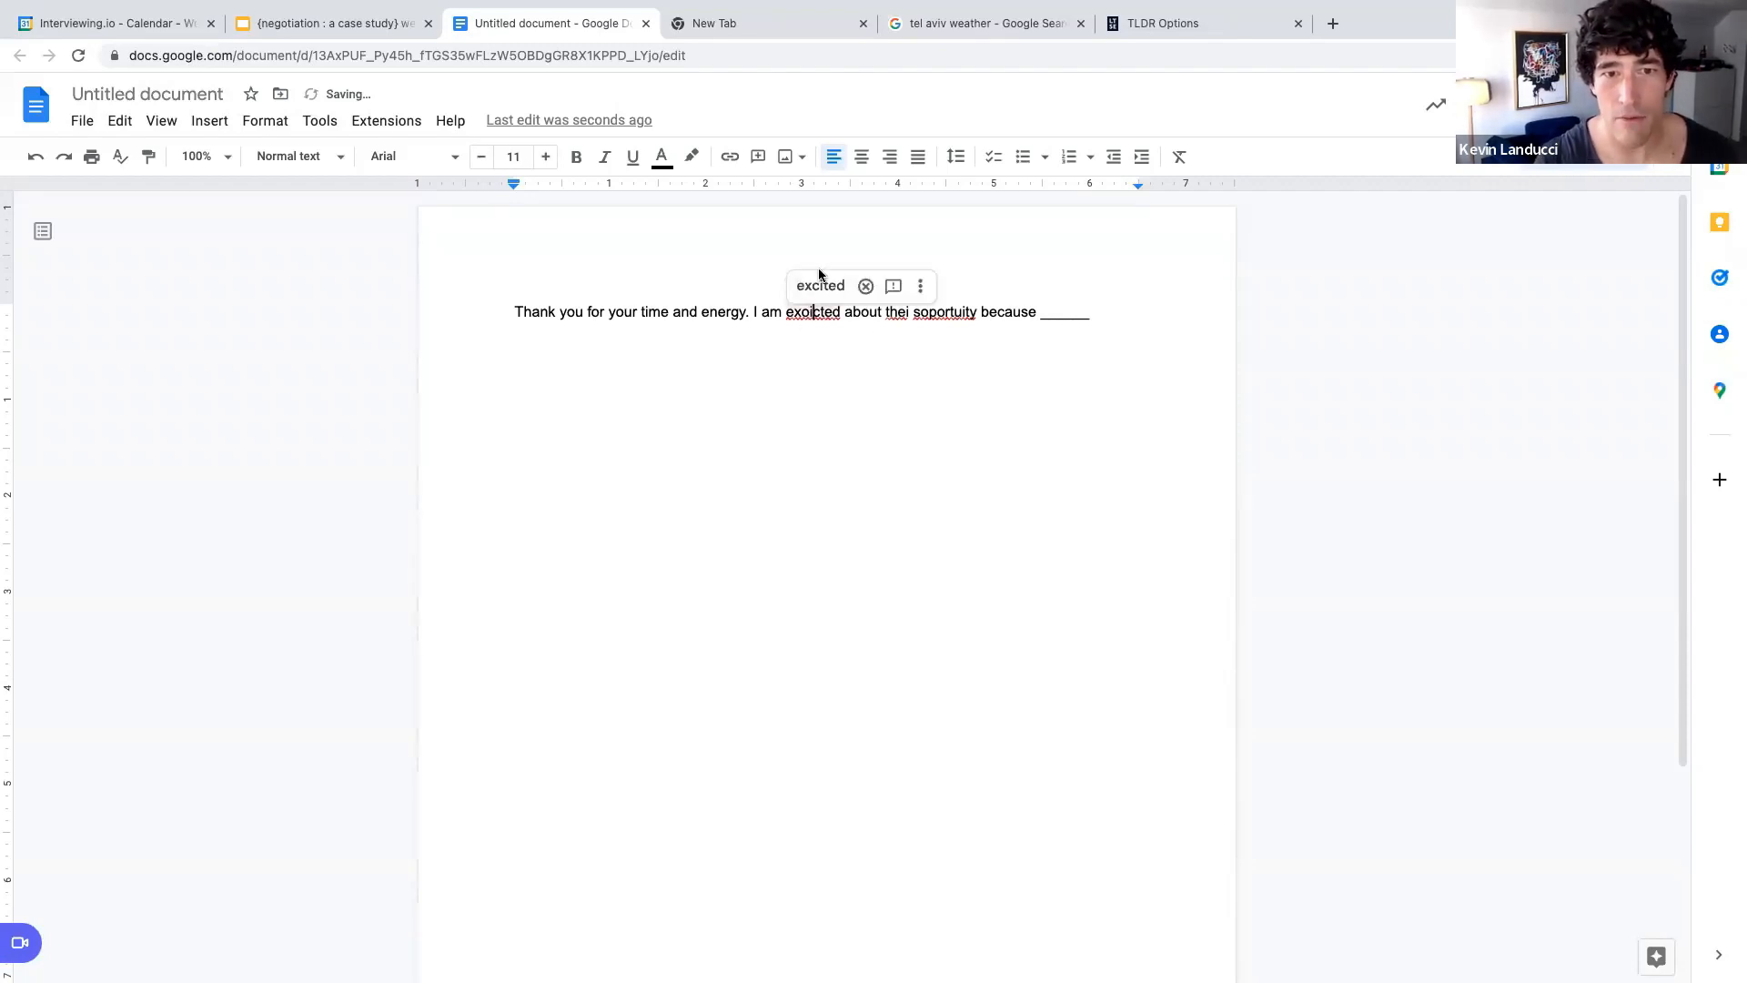
pyautogui.click(820, 285)
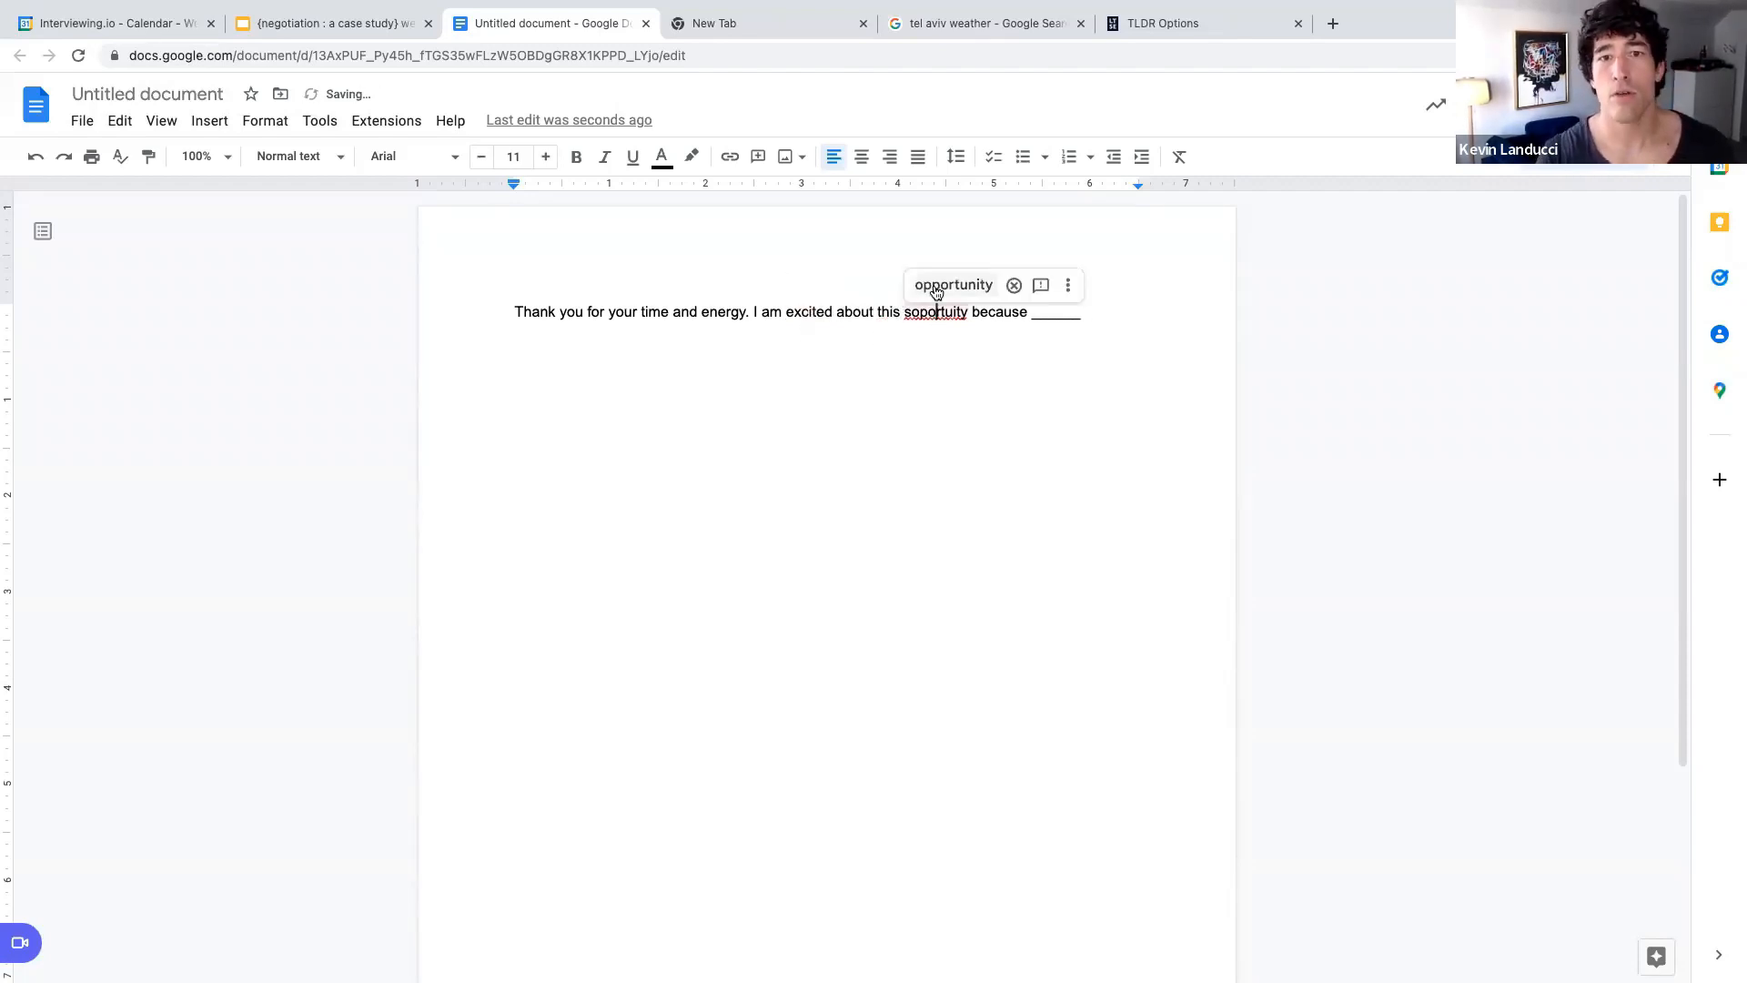
pyautogui.click(954, 285)
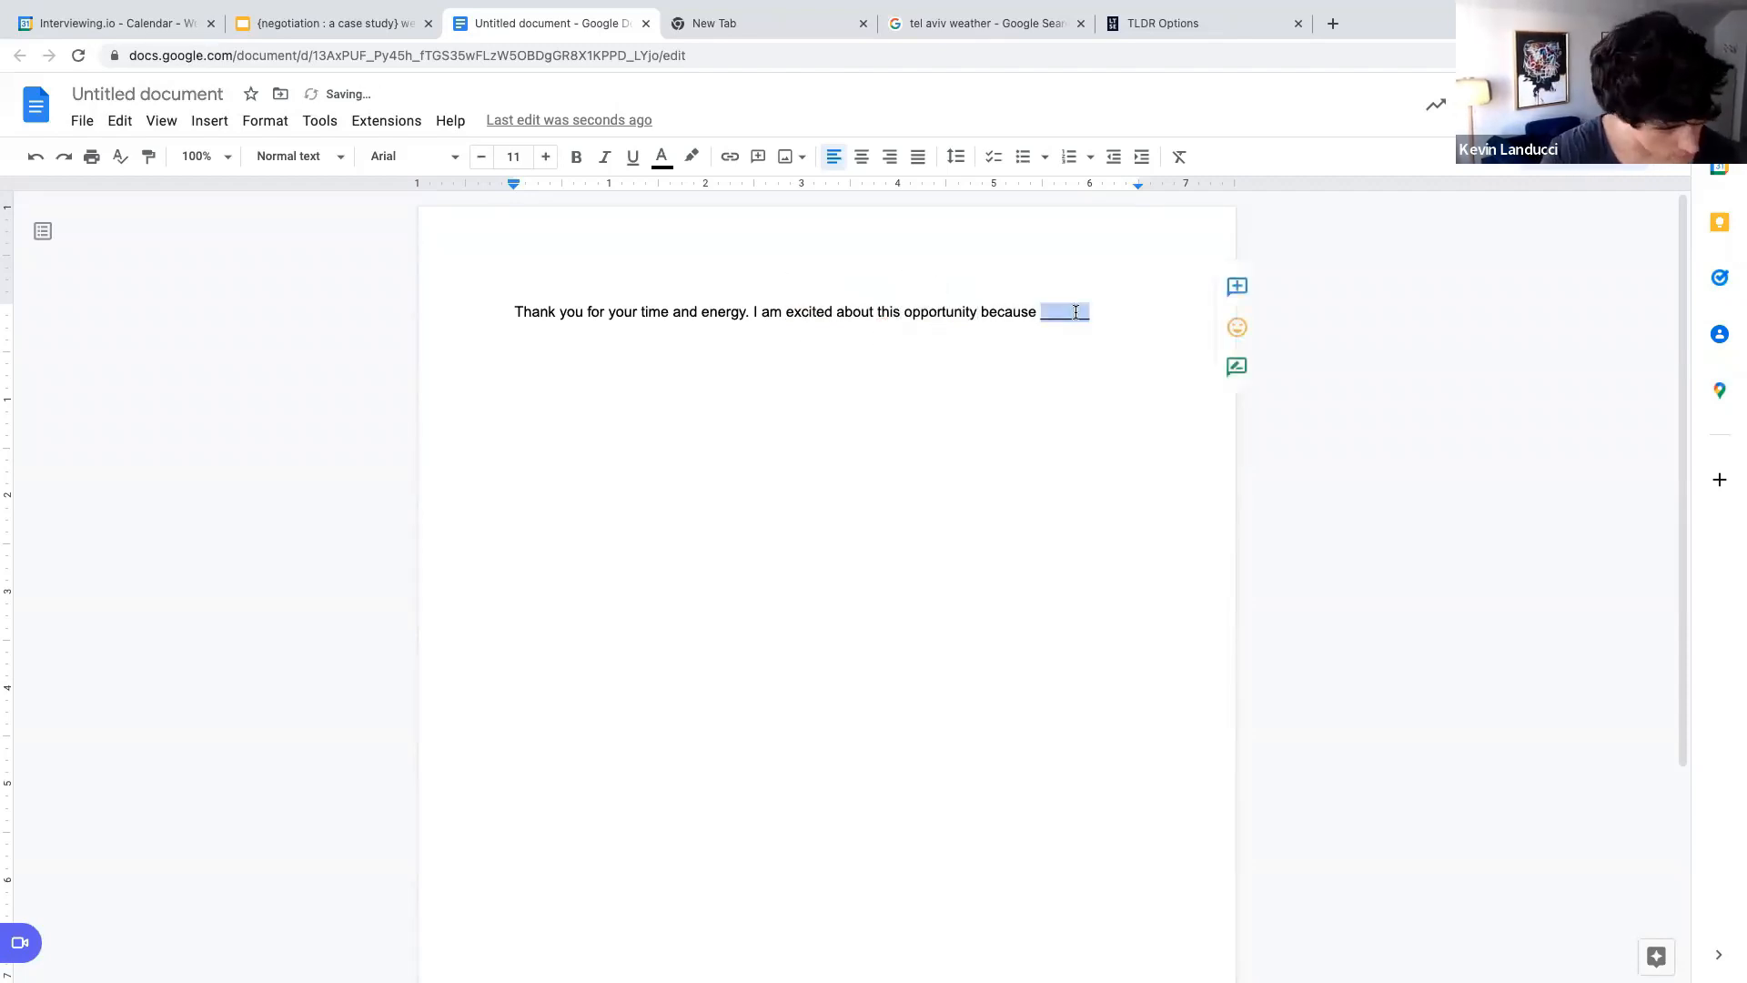
pyautogui.write('of the impa')
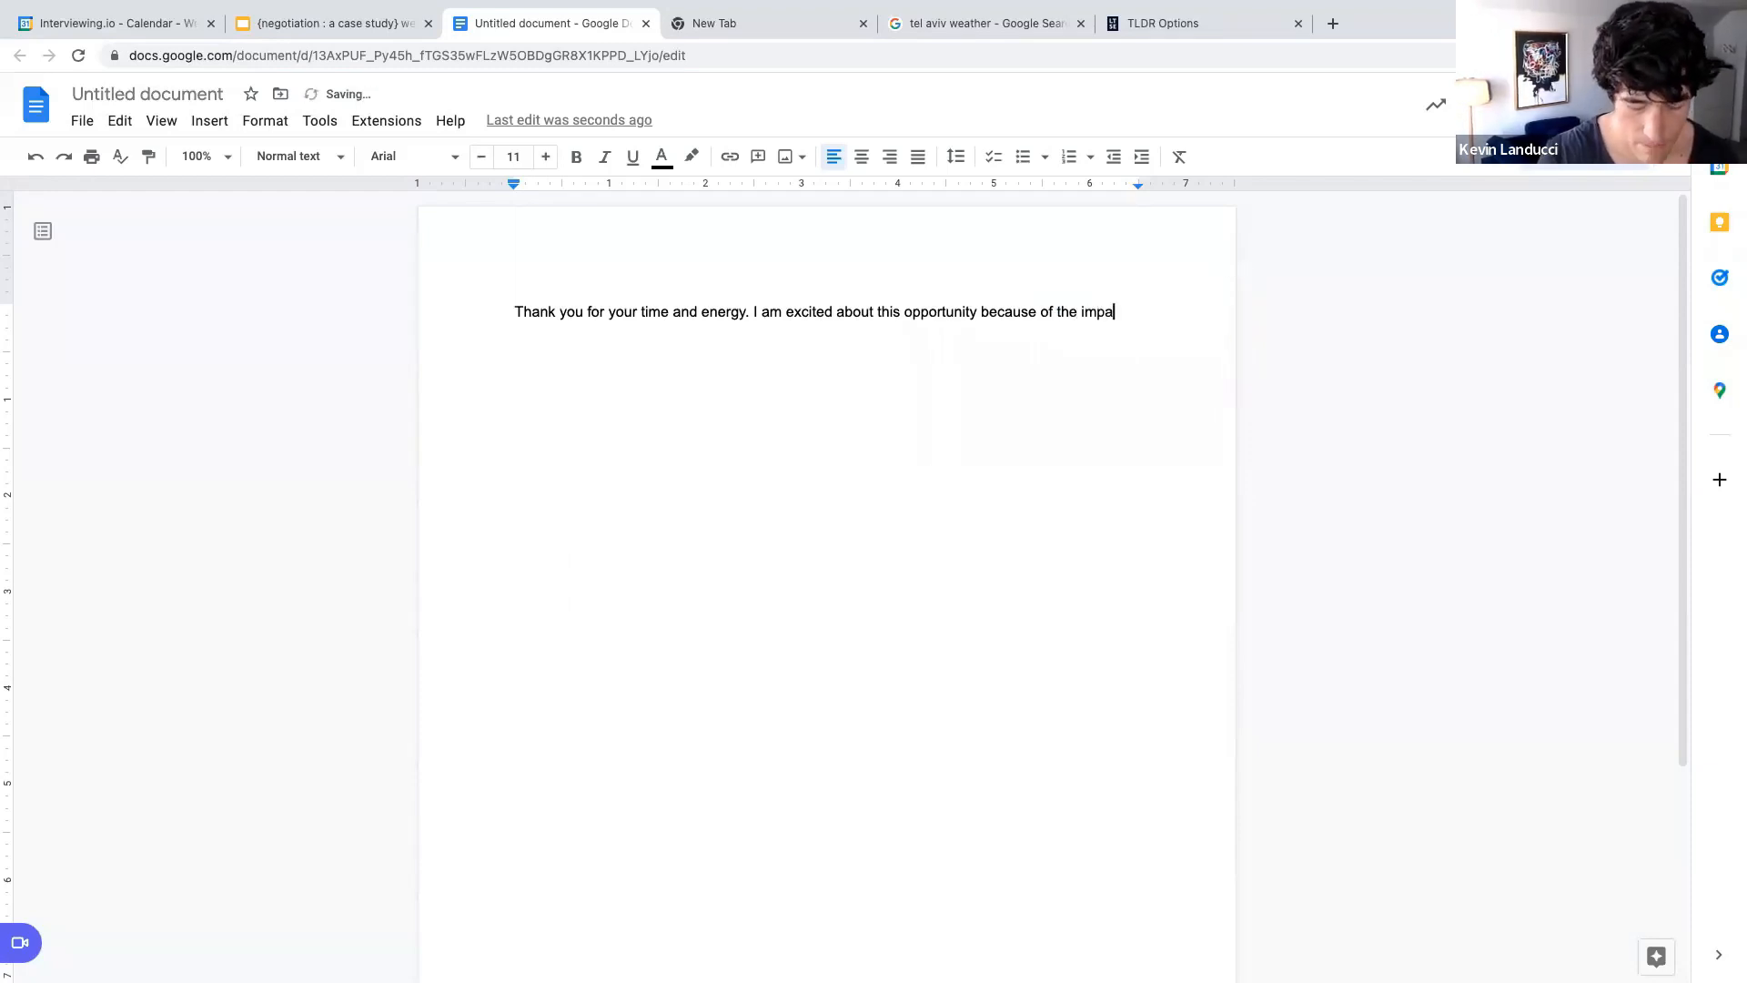
pyautogui.write('ct and growth.')
pyautogui.write('Let')
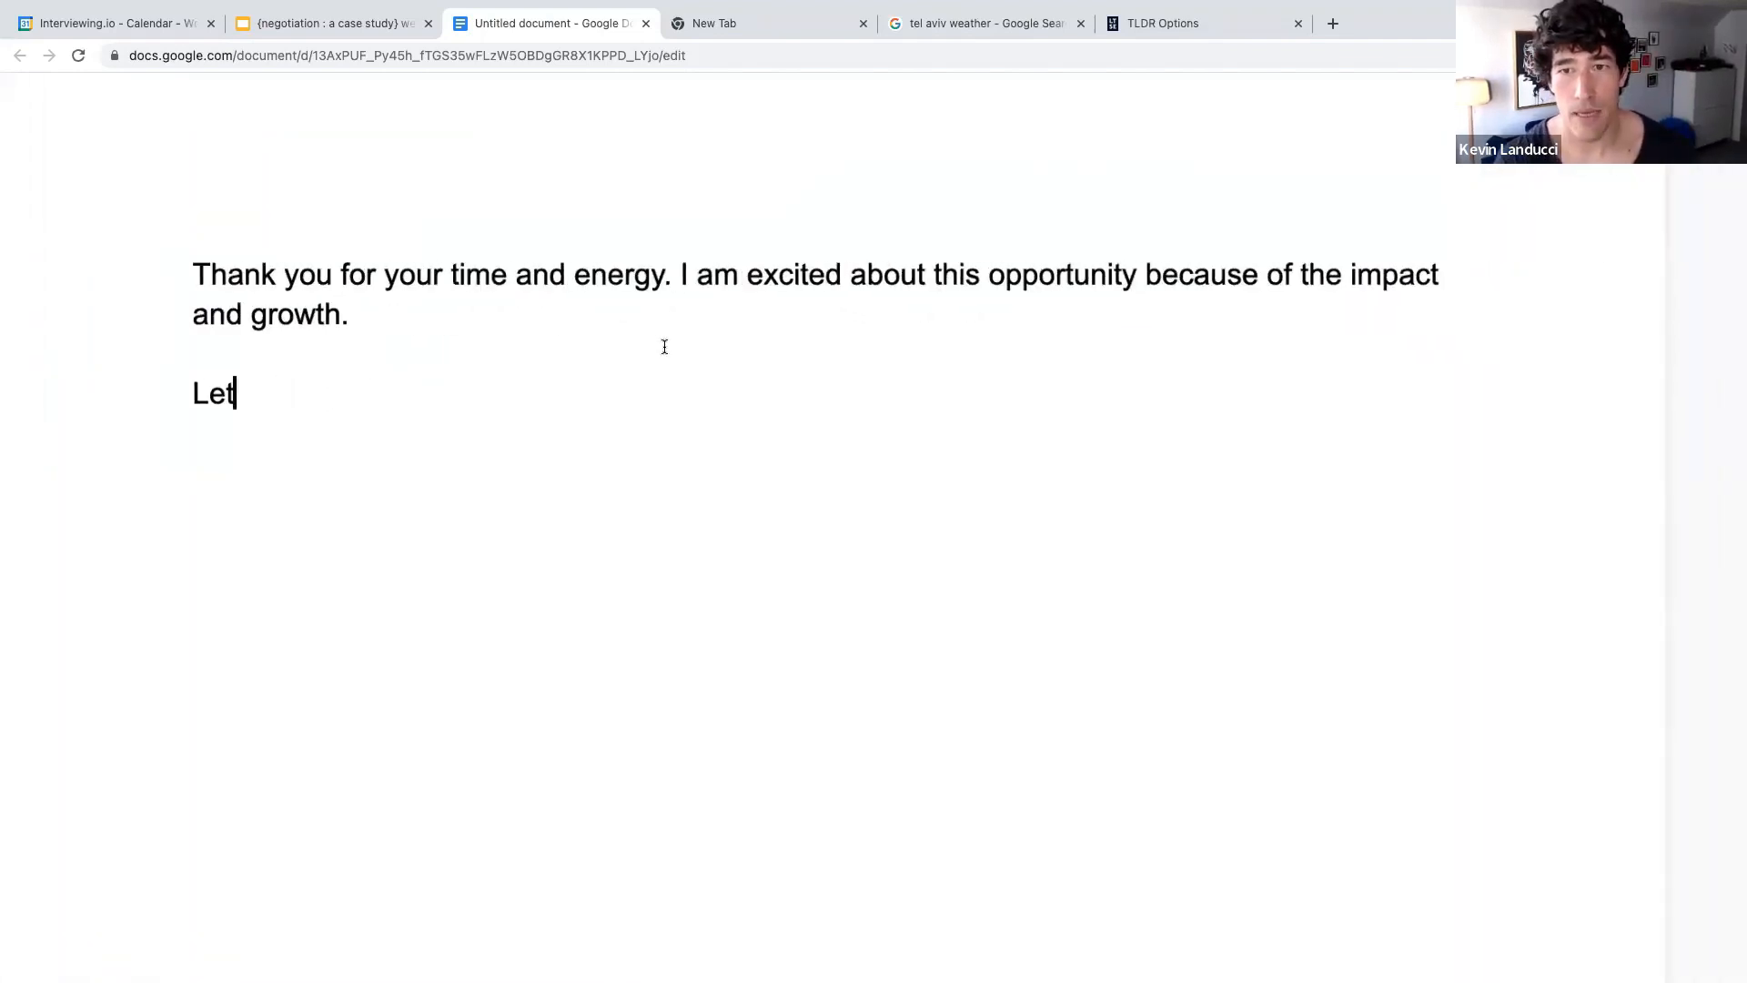
# Step: Add the paragraph 'Let's work together to find a comp package that works for both sides.'
pyautogui.write("'s")
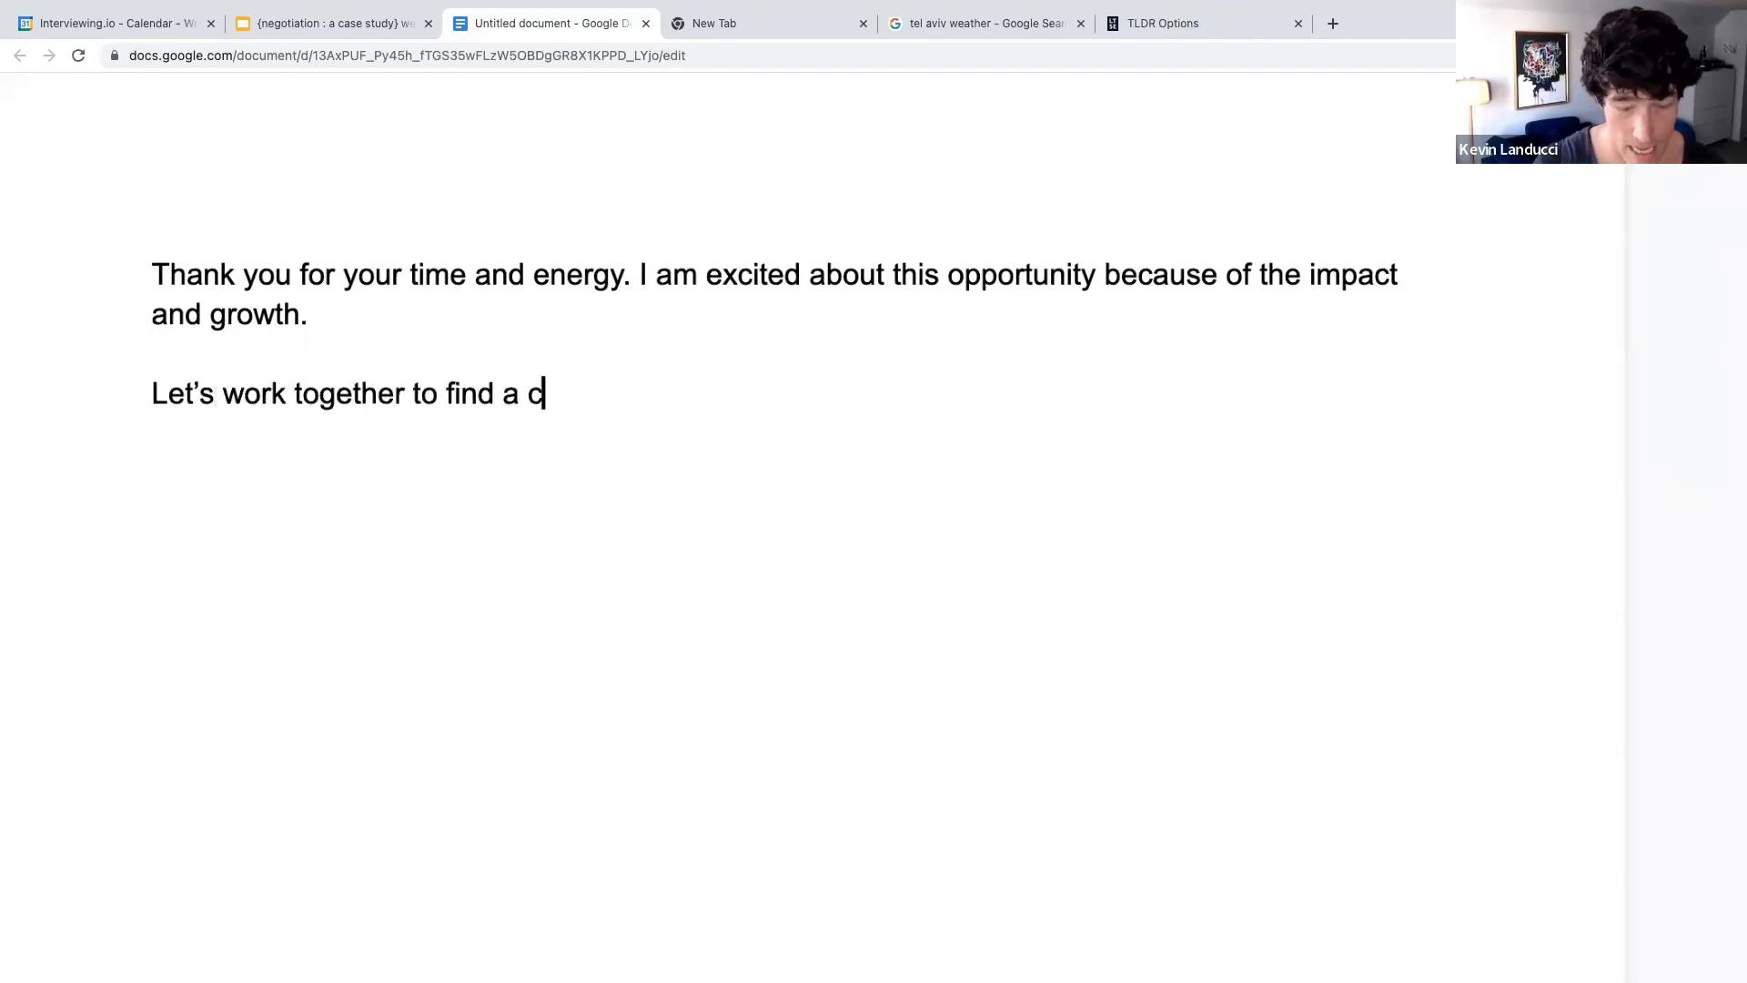
pyautogui.write('omp package th')
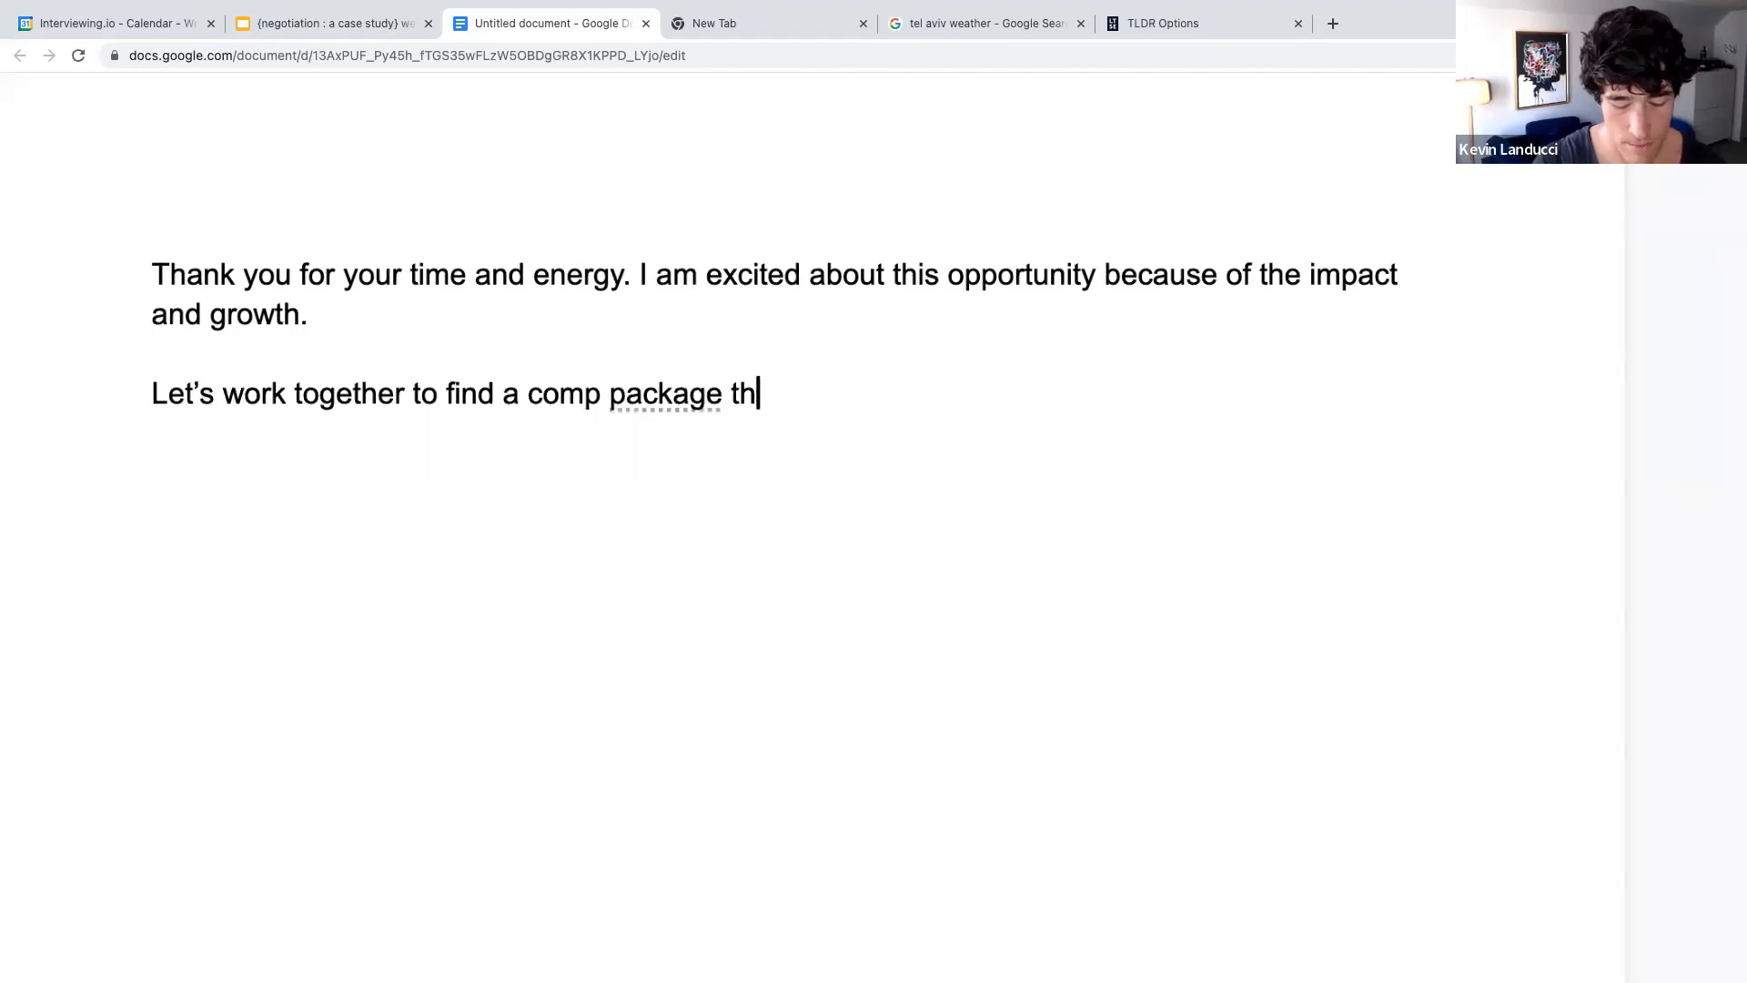
pyautogui.write('at works for both sie')
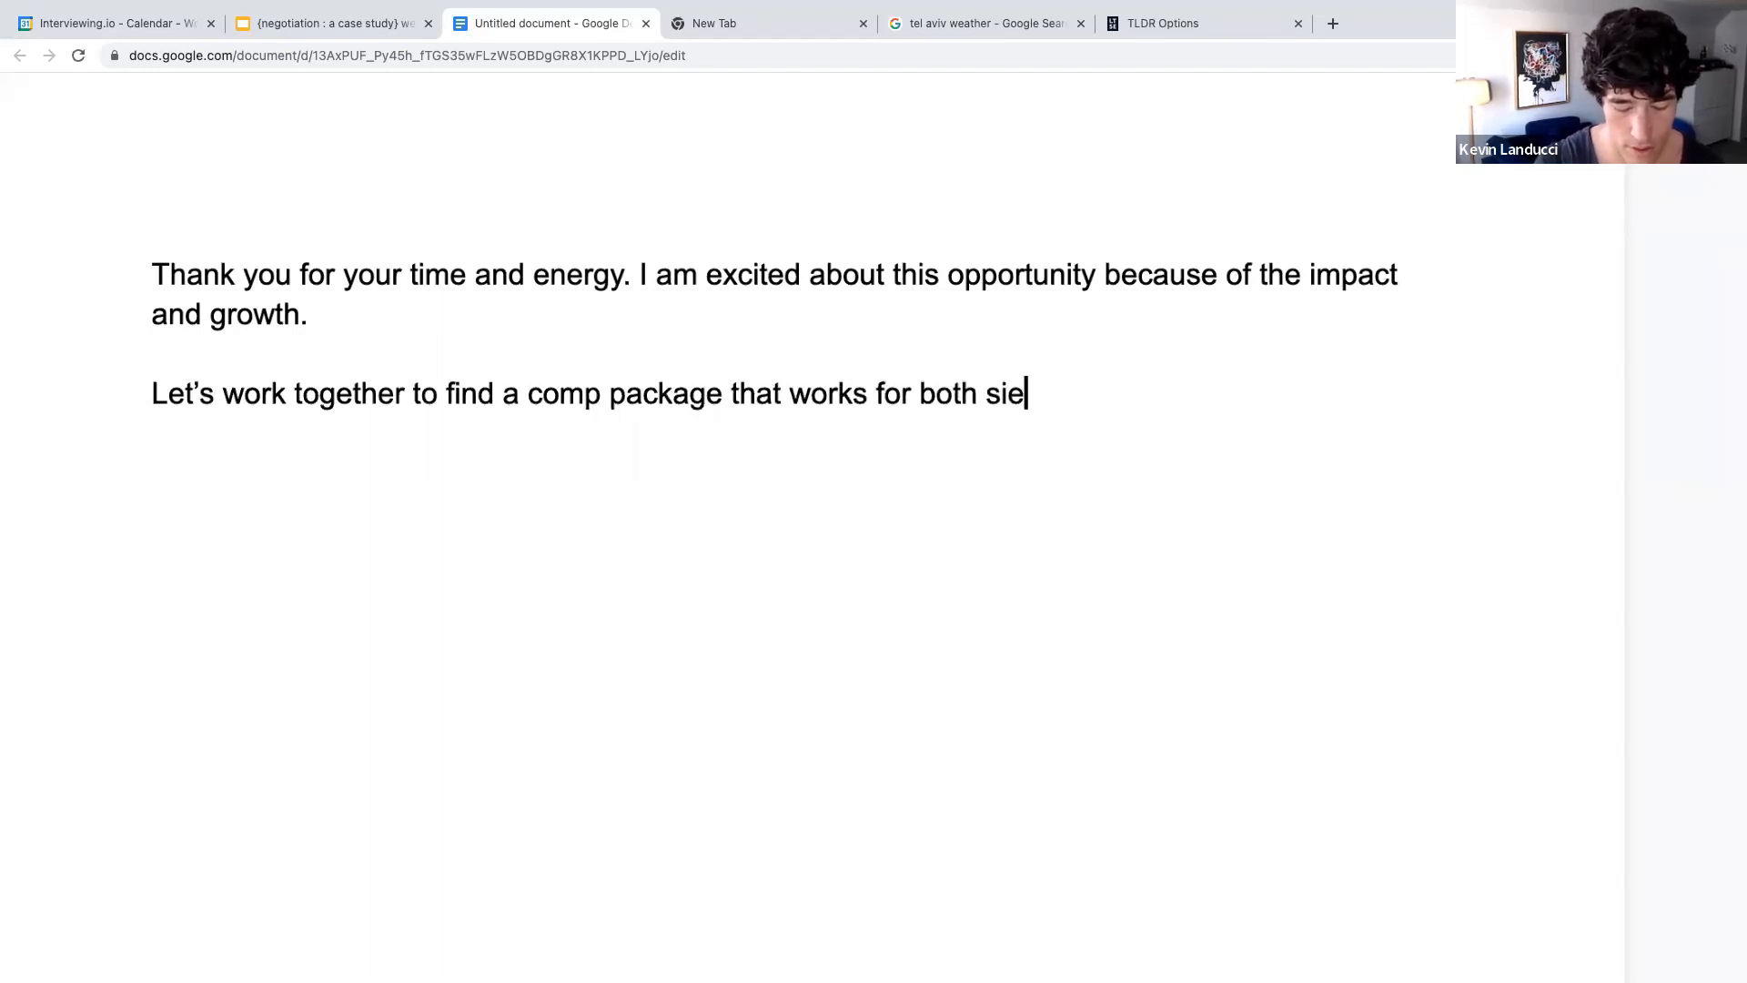
pyautogui.write('s.')
pyautogui.write('To be transparent, I am at the early')
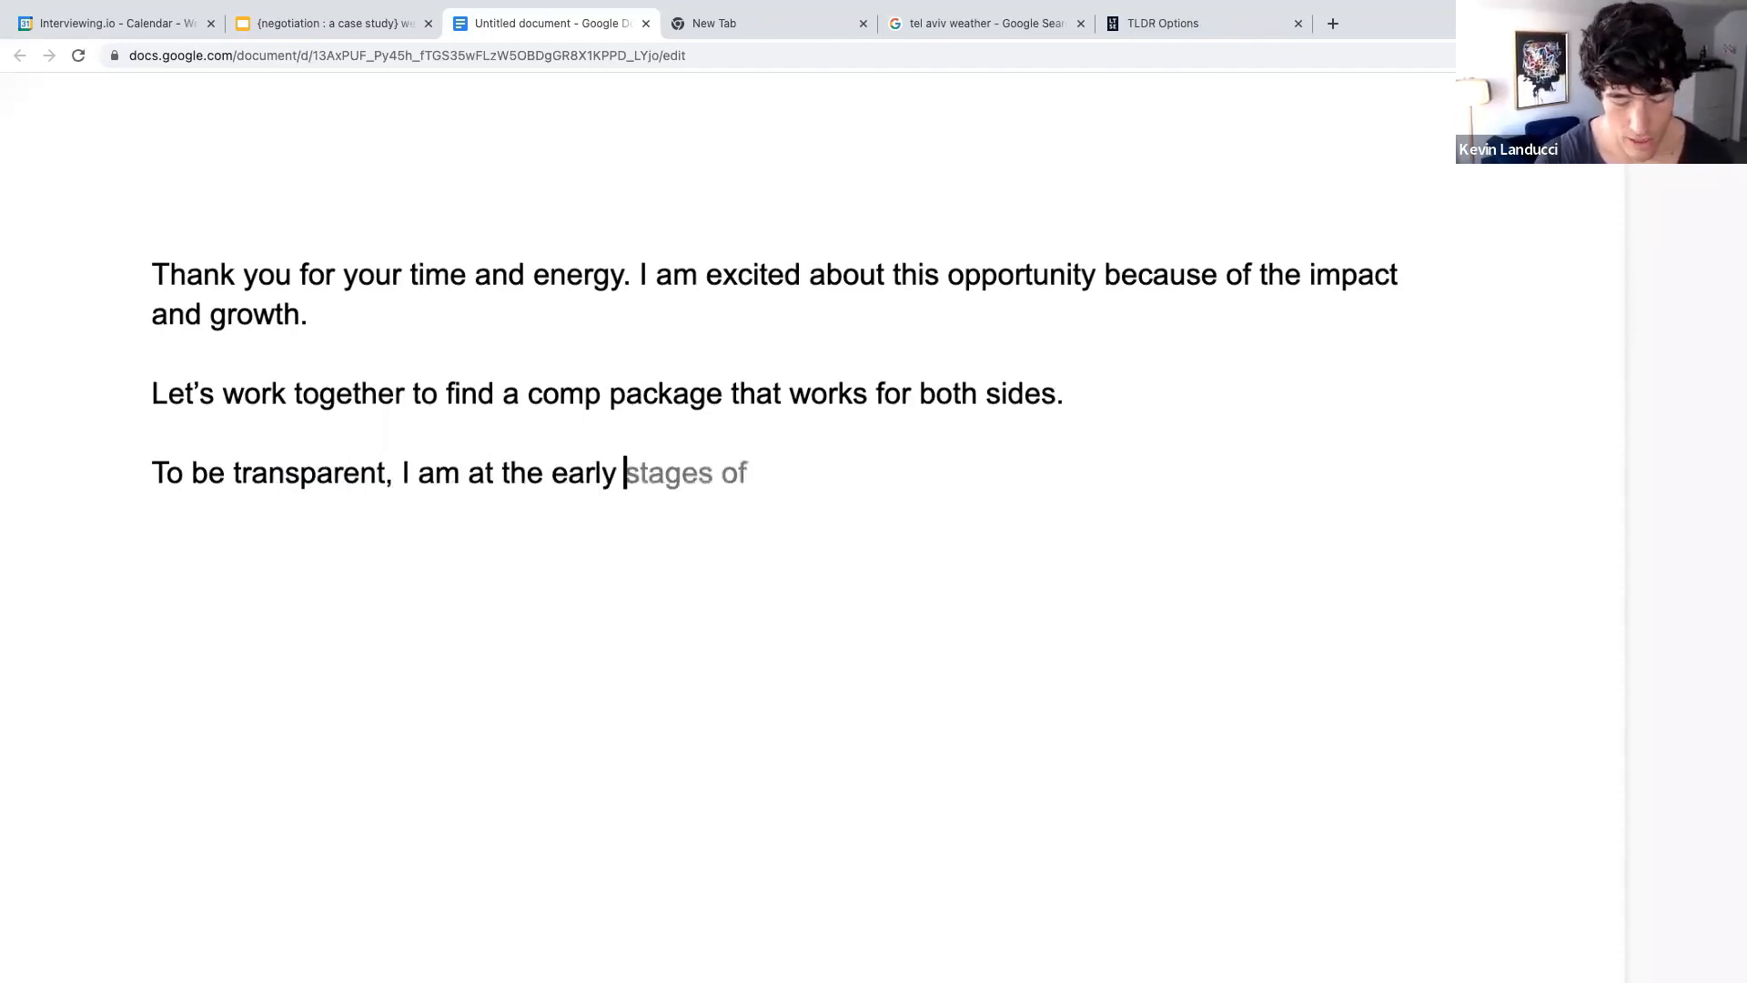
# Step: Finish with 'stages of my job search. I just got another offer from another tech company.'
pyautogui.write('my kob')
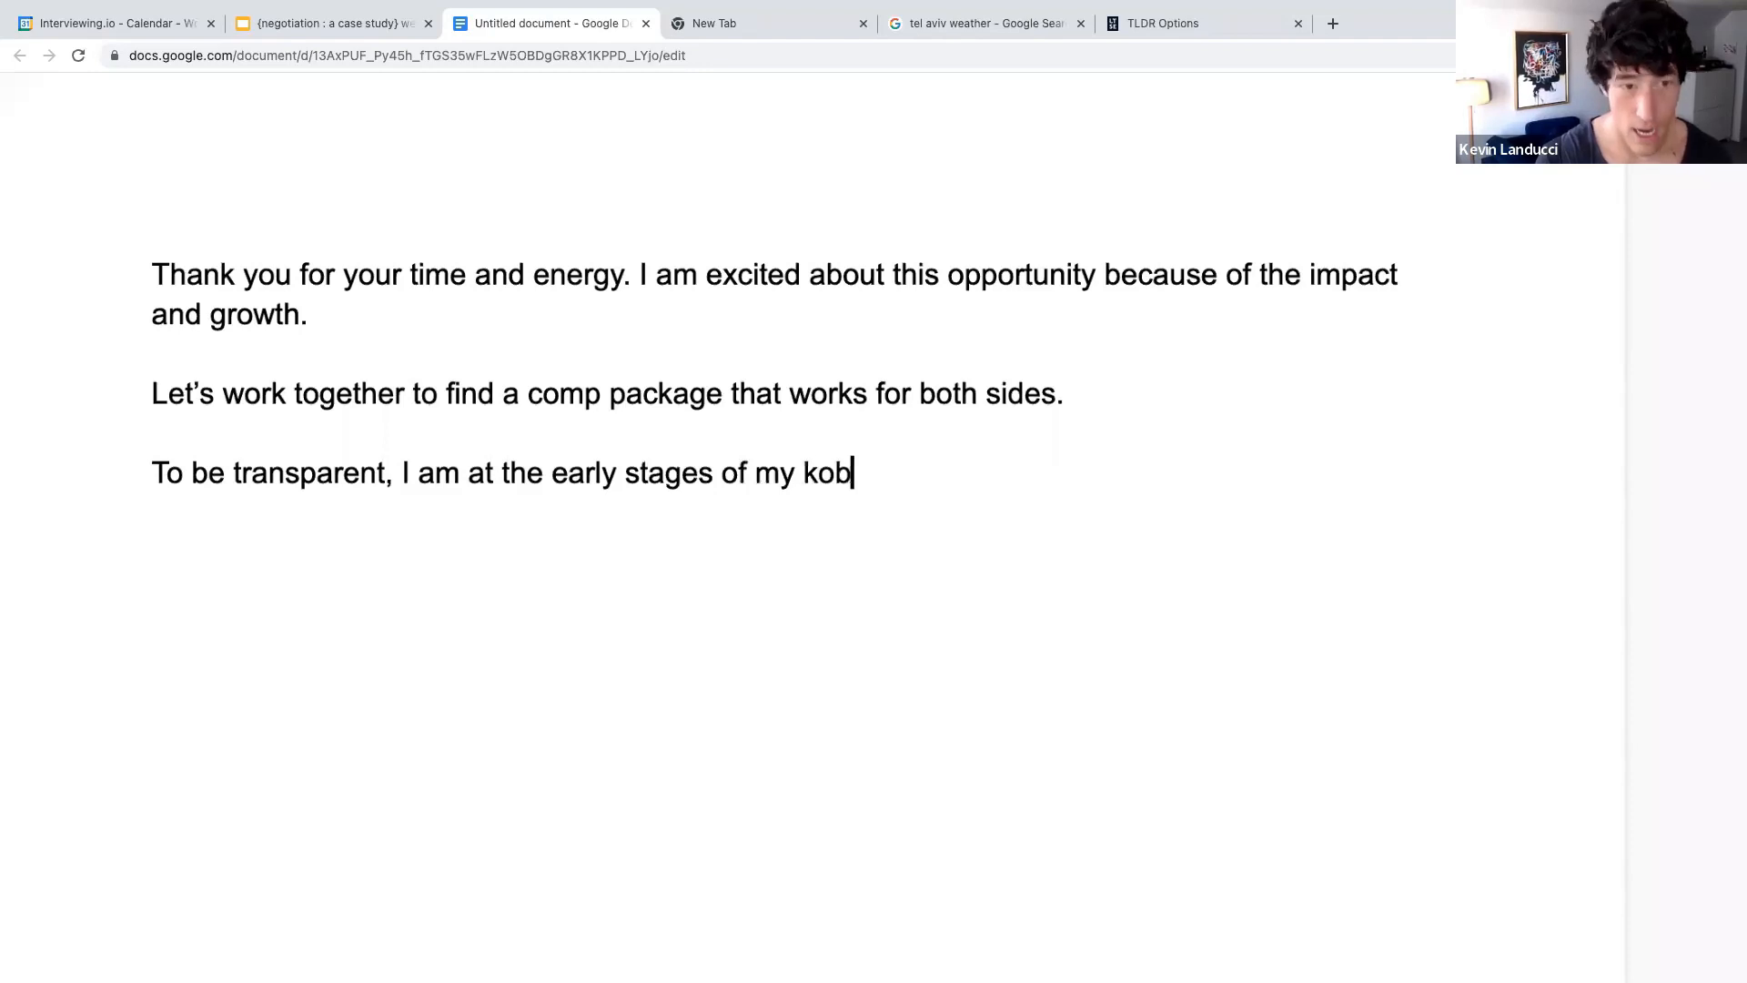
pyautogui.write('job search. I just got another')
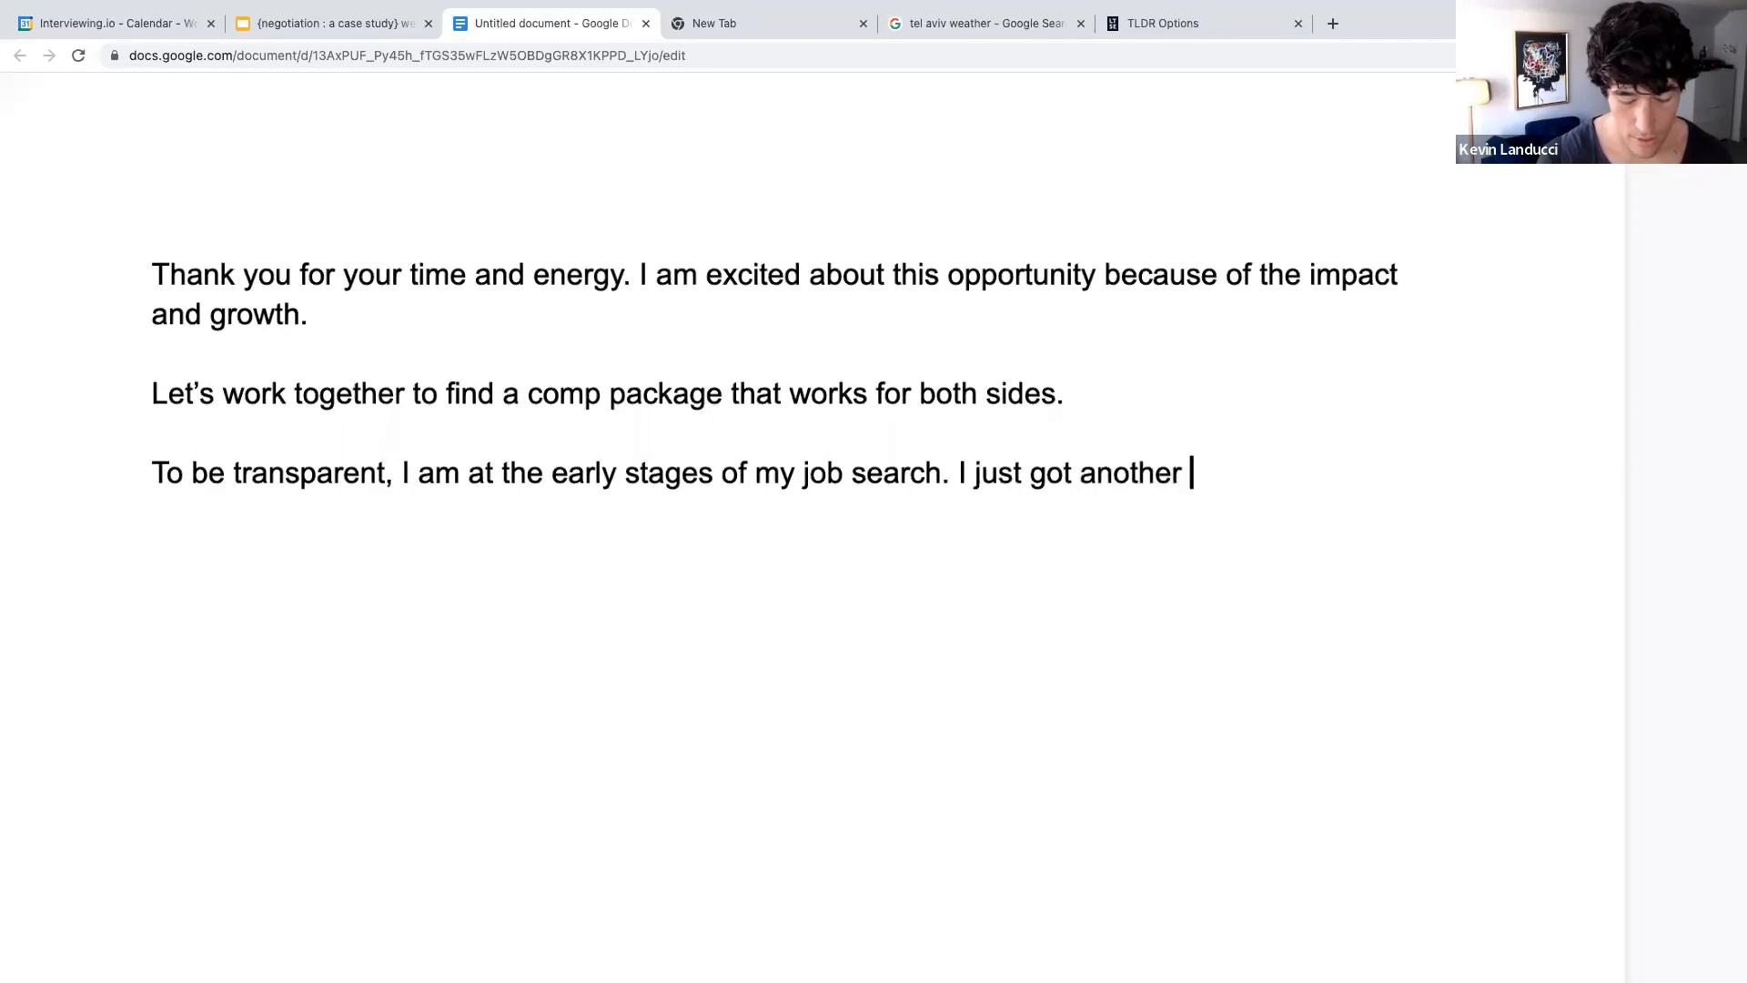
pyautogui.write('offer from another')
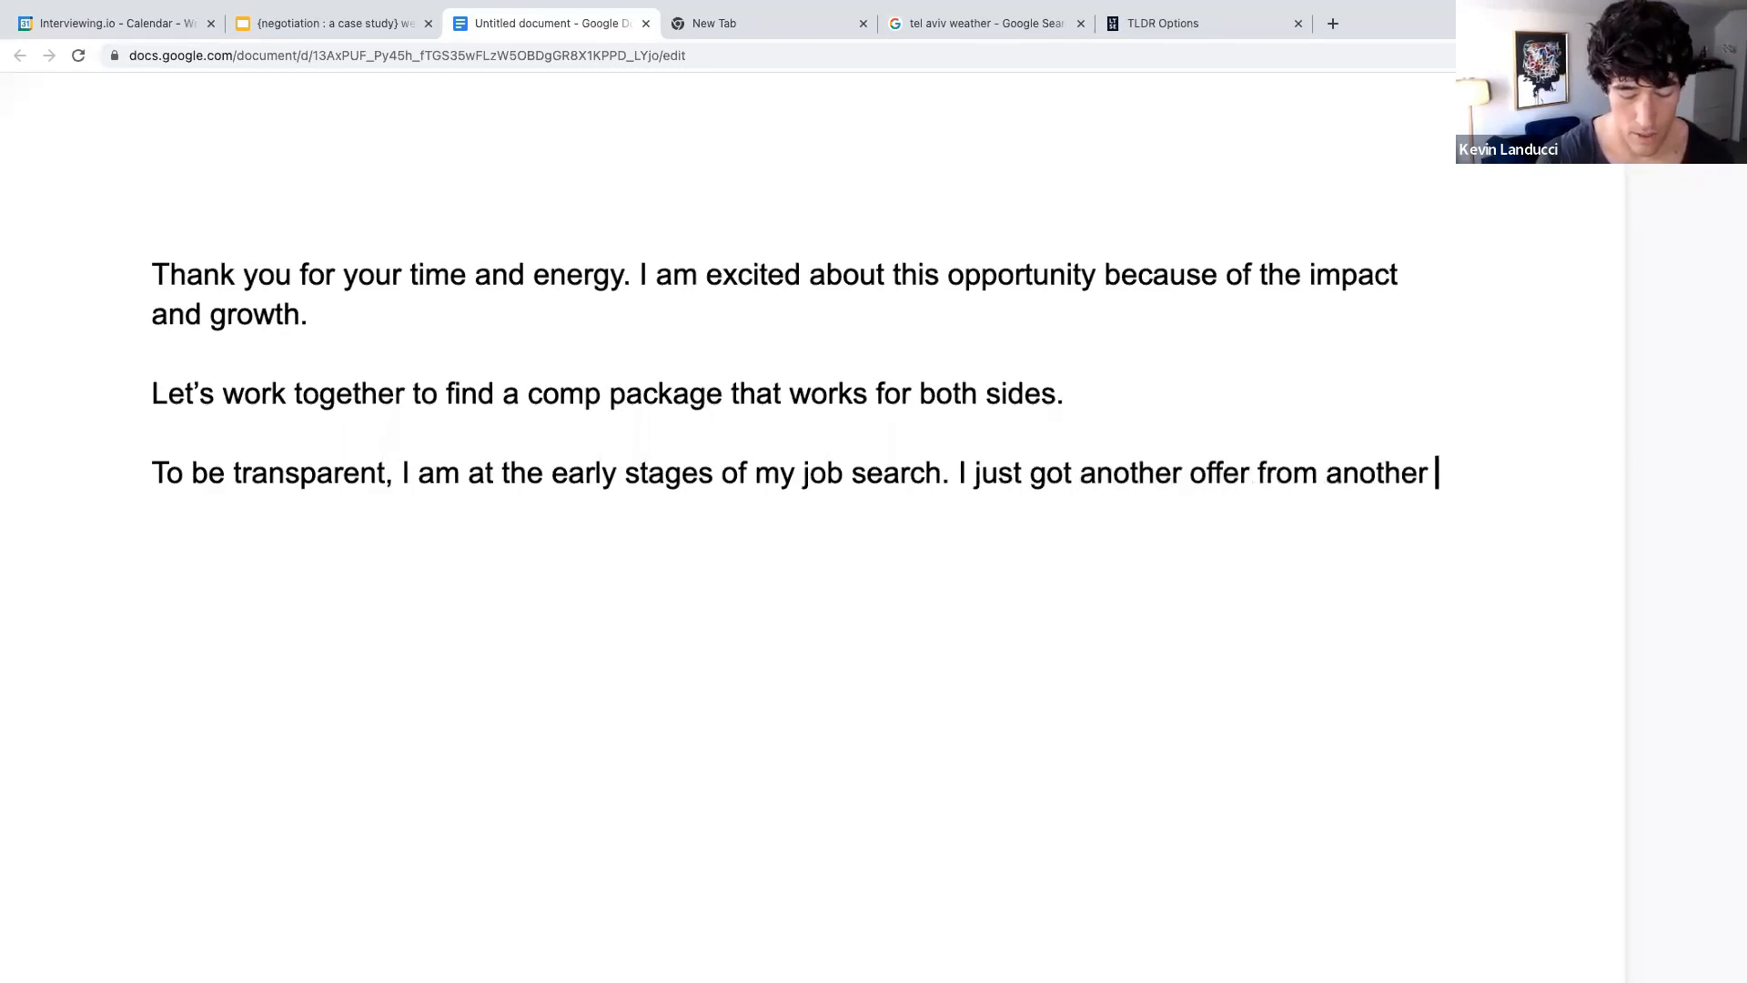
pyautogui.write('tech company.')
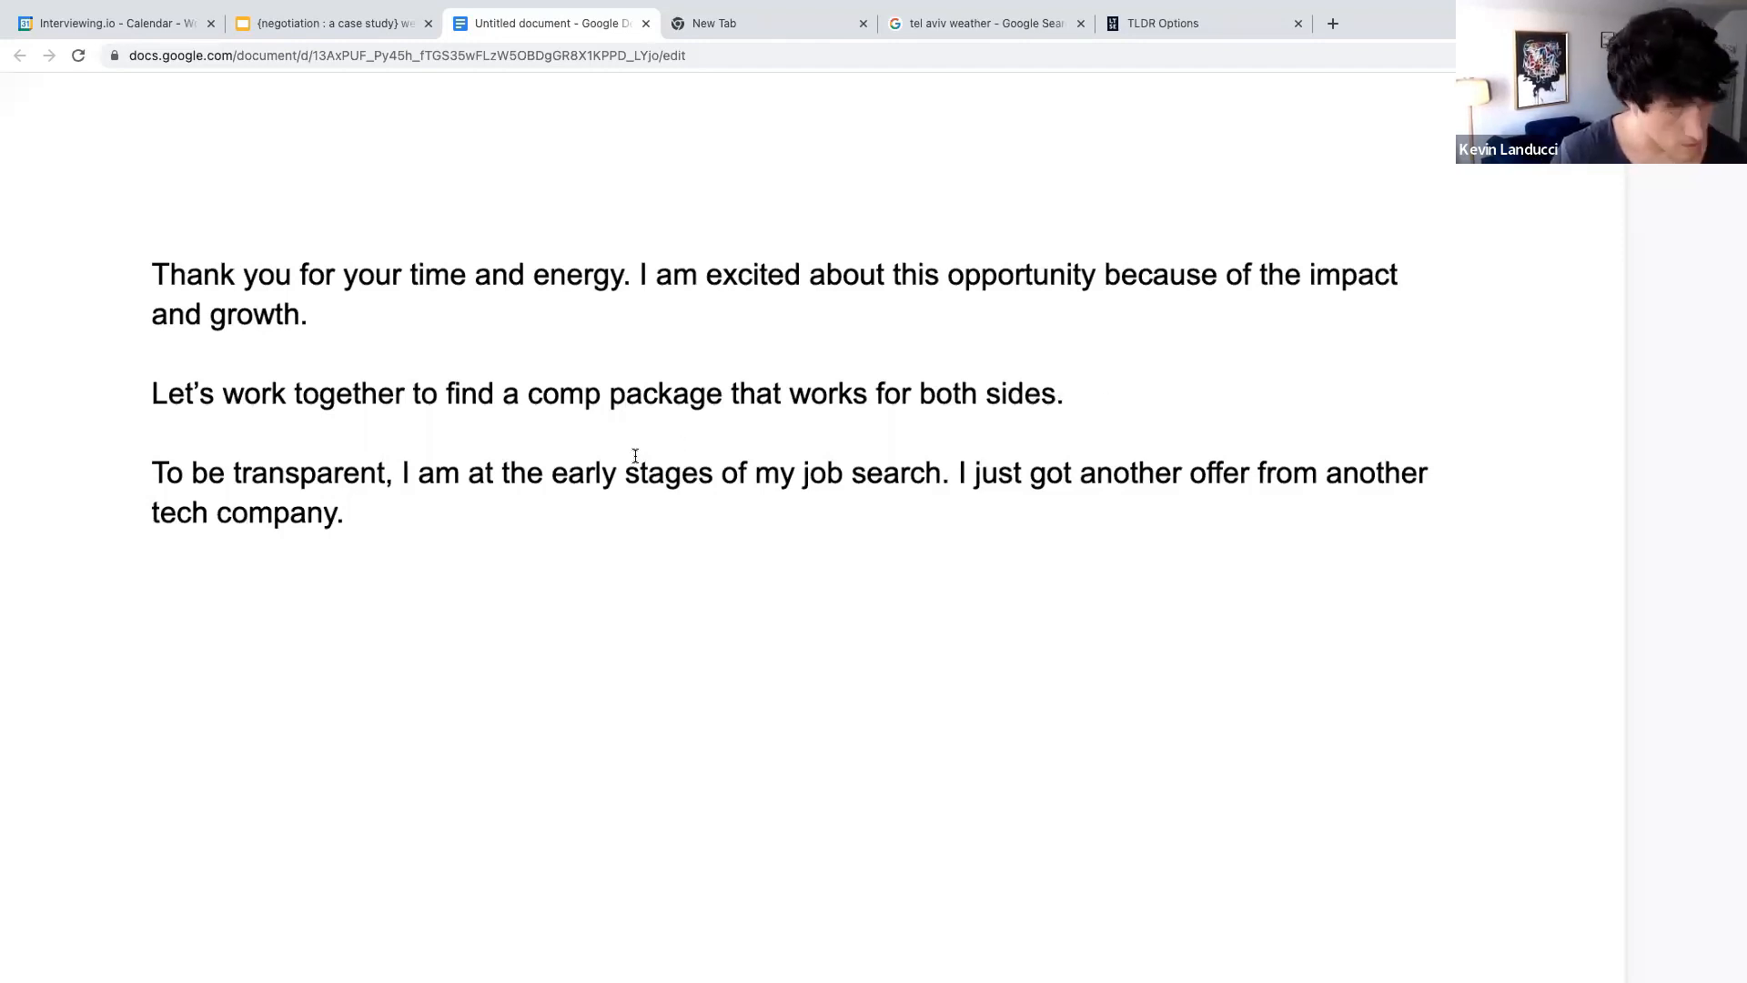
# Step: Type the question asking whether total comp could be meaningfully increased
pyautogui.write('Wou')
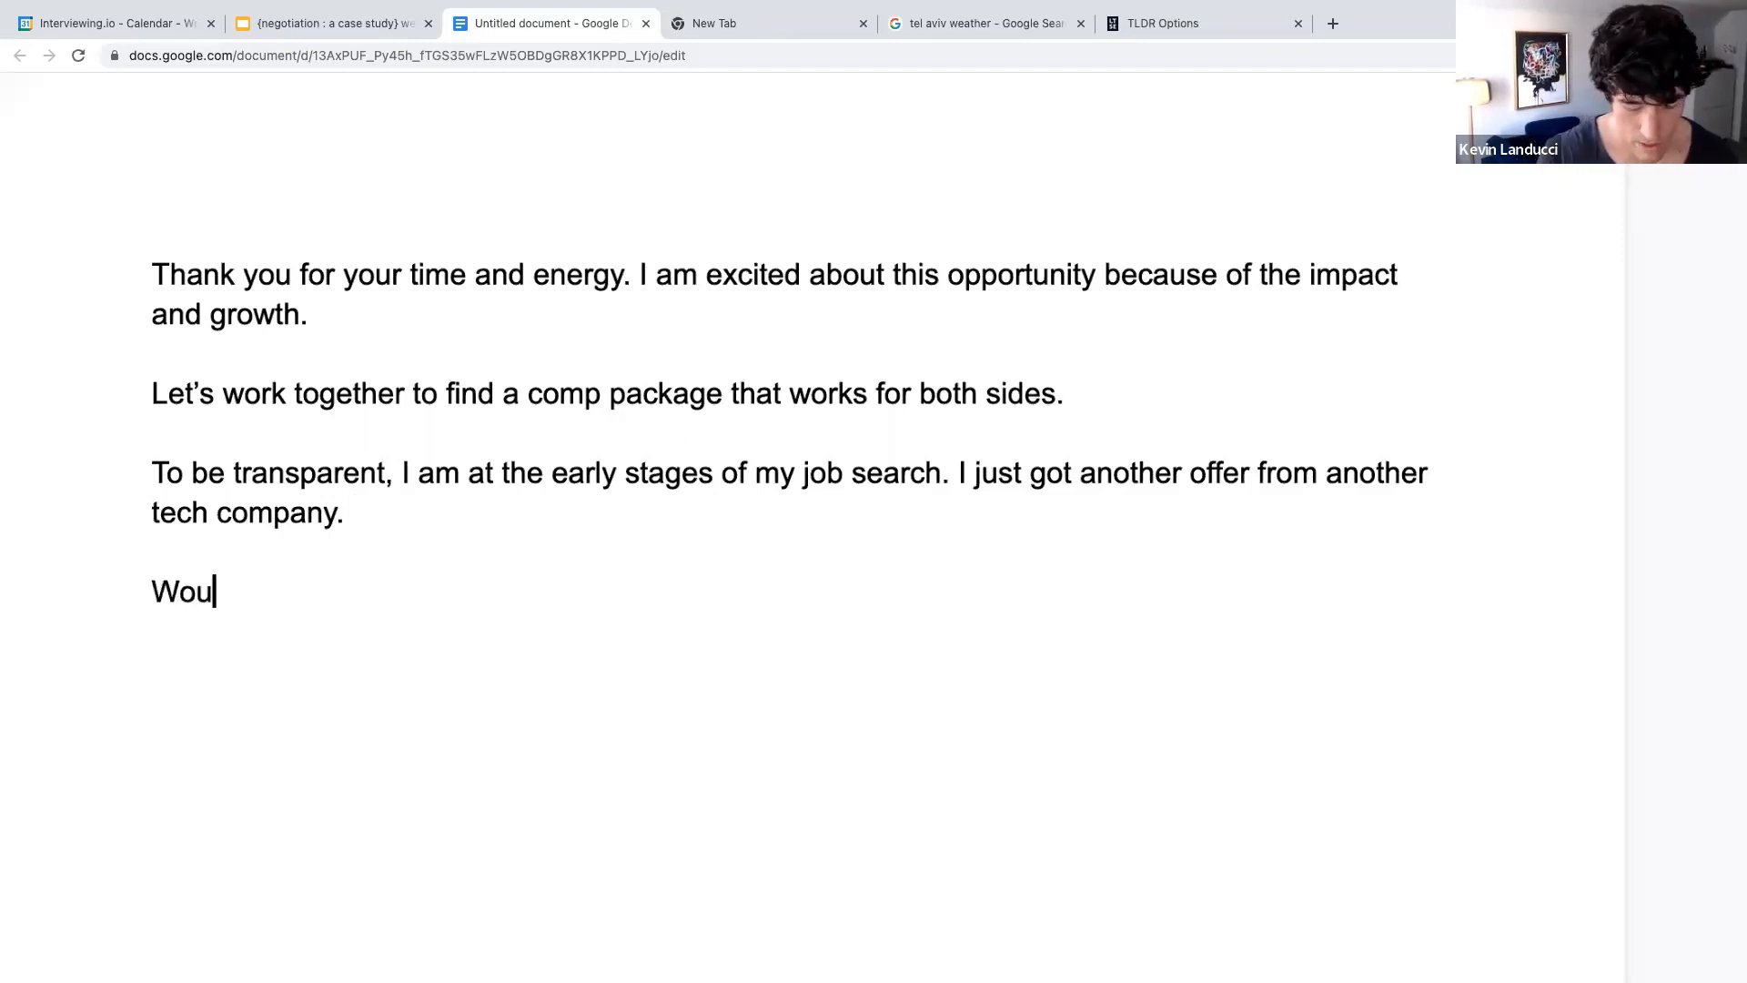
pyautogui.write('ld it impossible to')
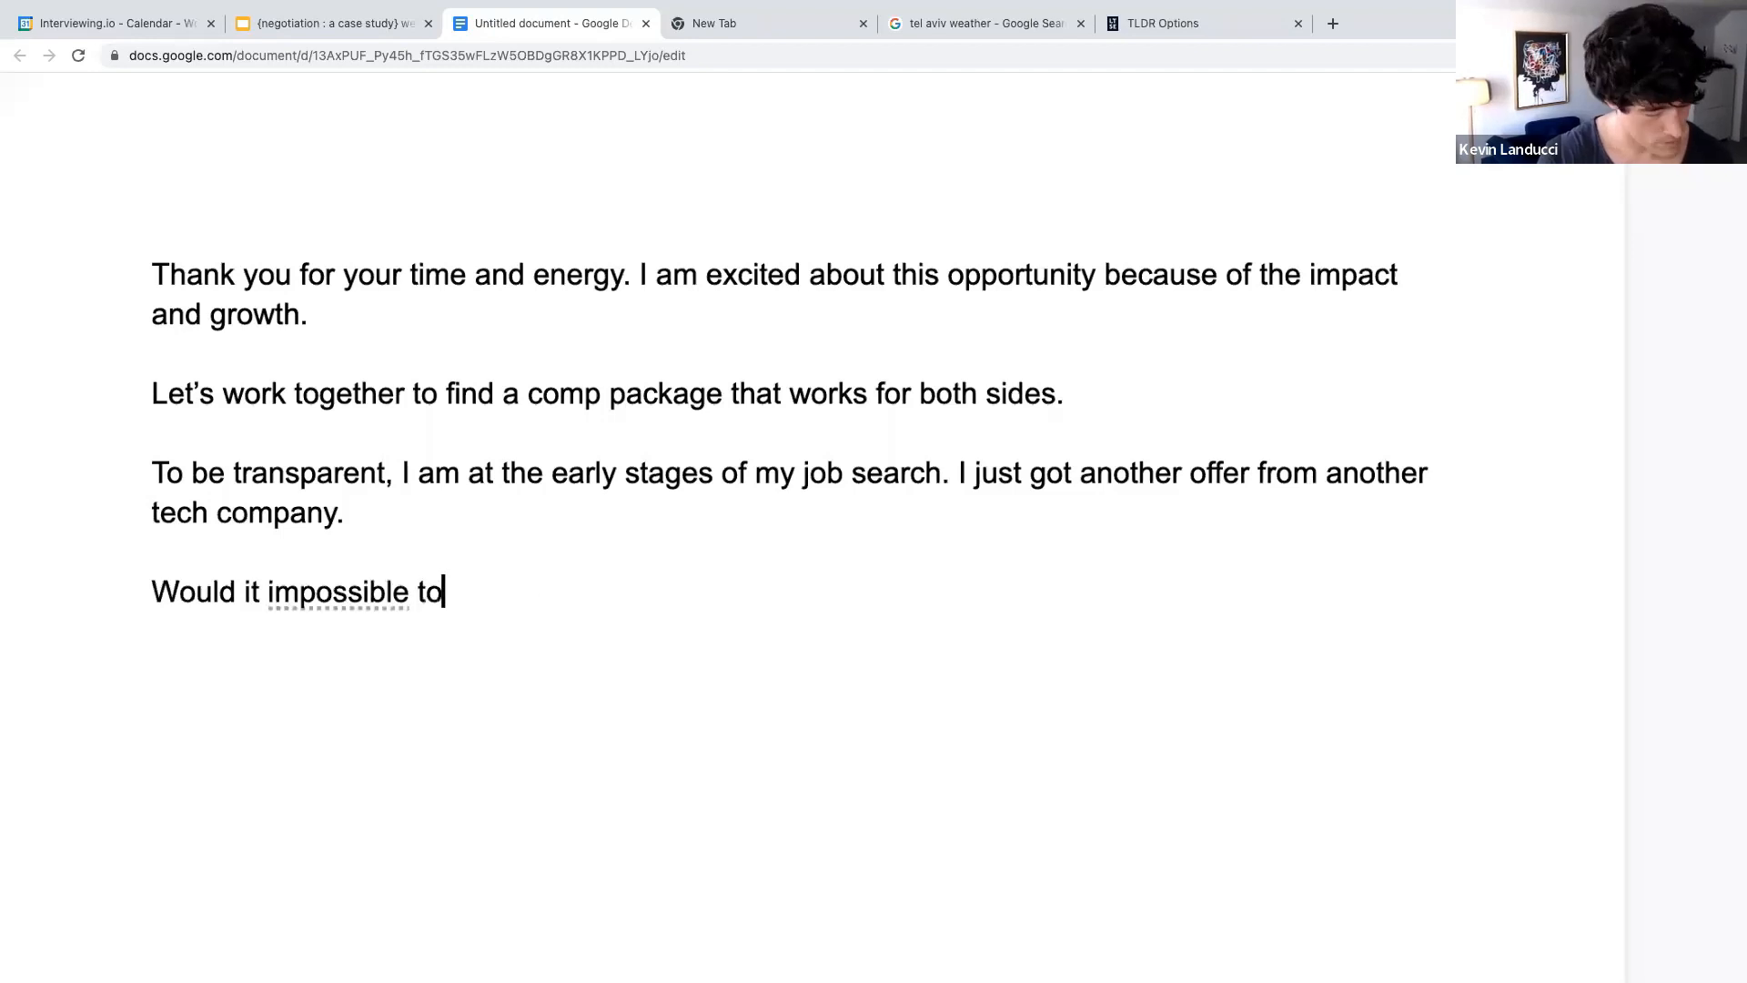
pyautogui.write('meaninguflly increase the')
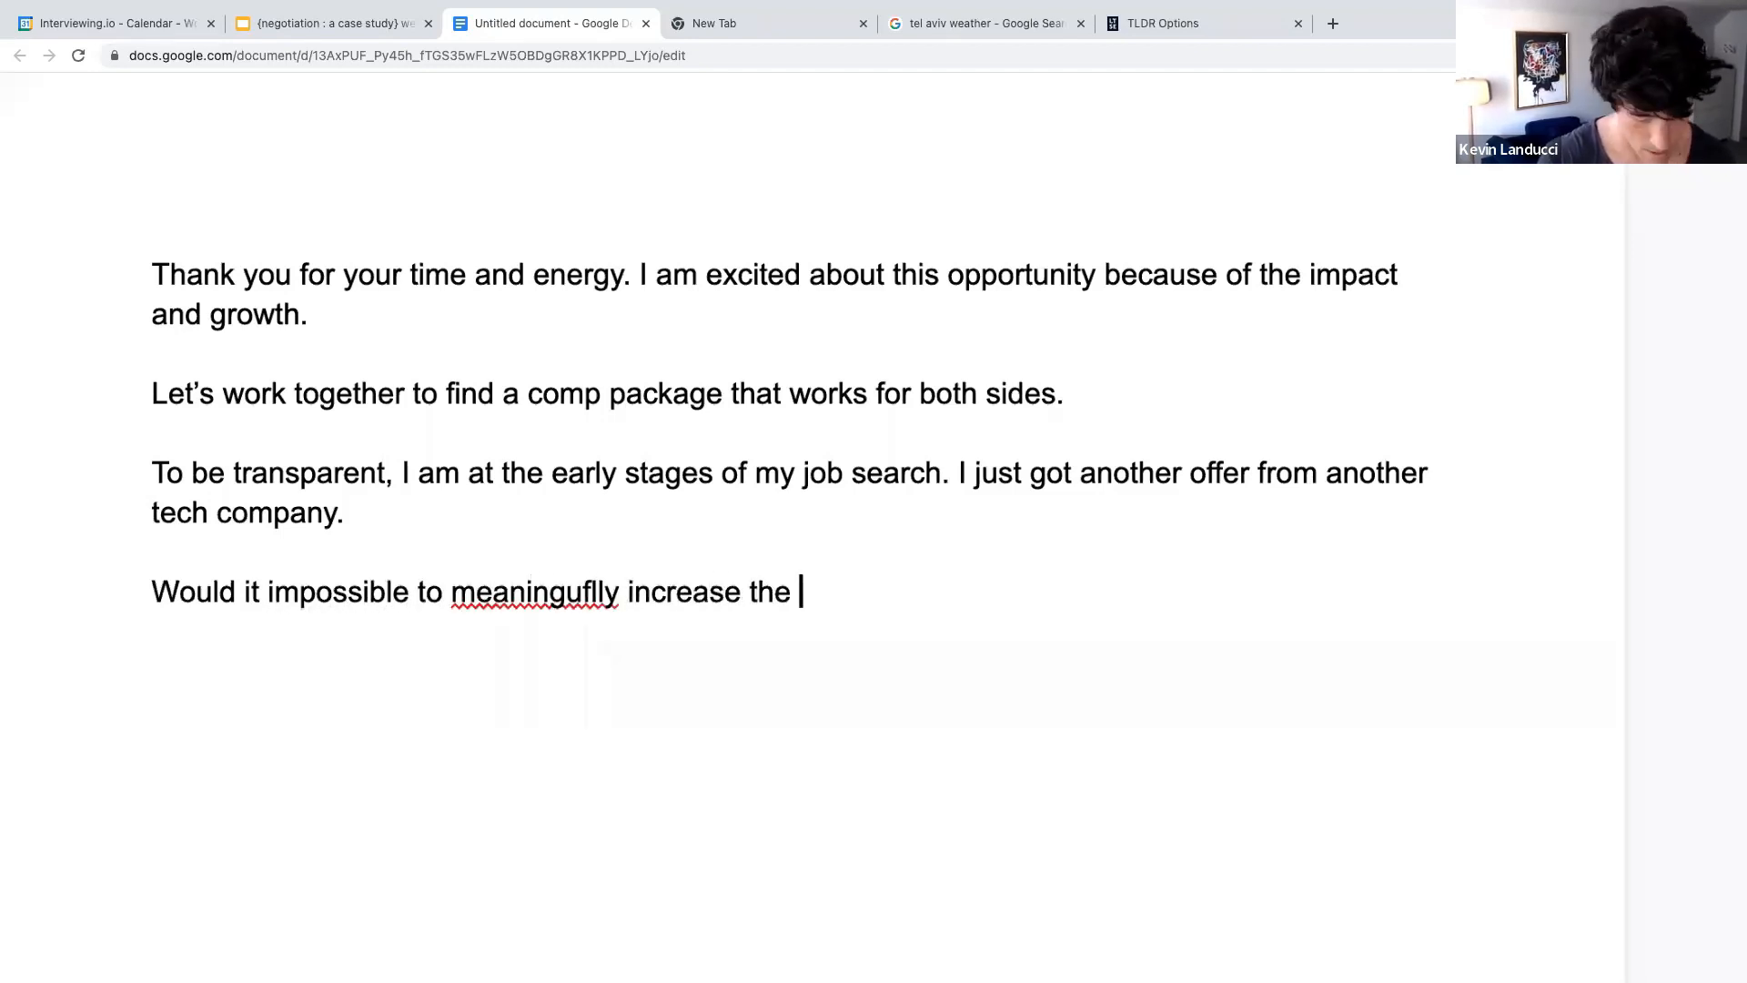
pyautogui.write('total comp?')
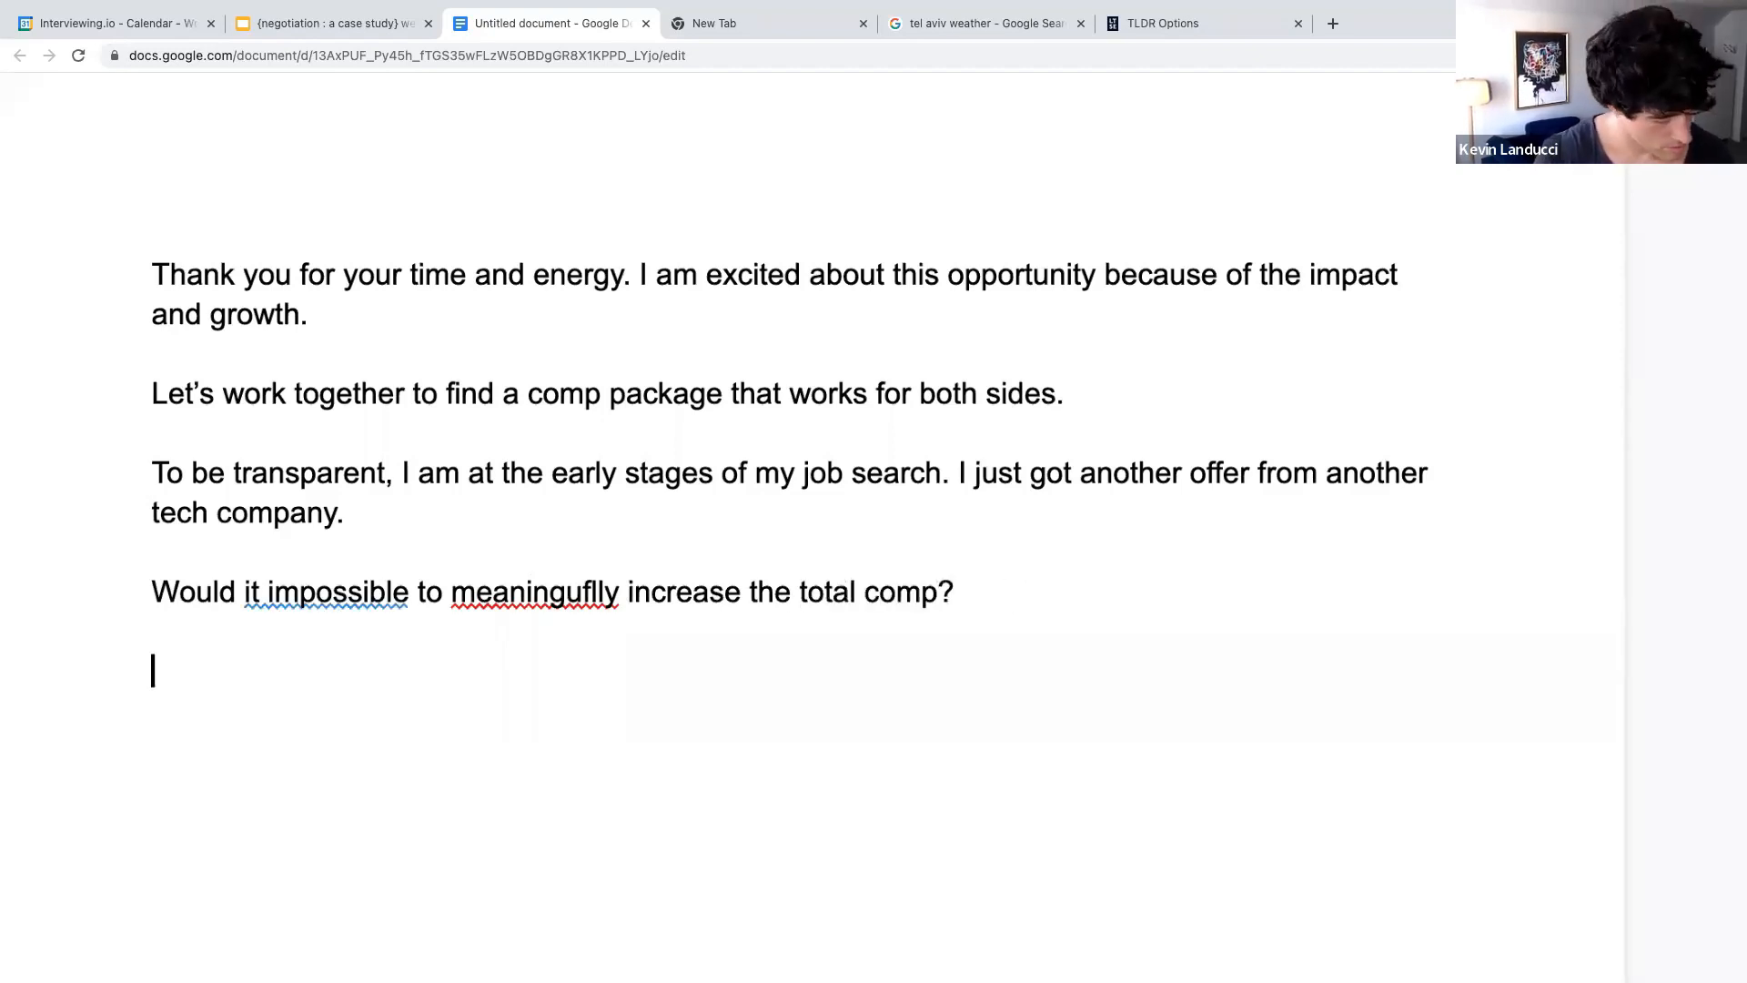
# Step: Add the paragraph 'That would make me more interested in ECorp.'
pyautogui.write('That')
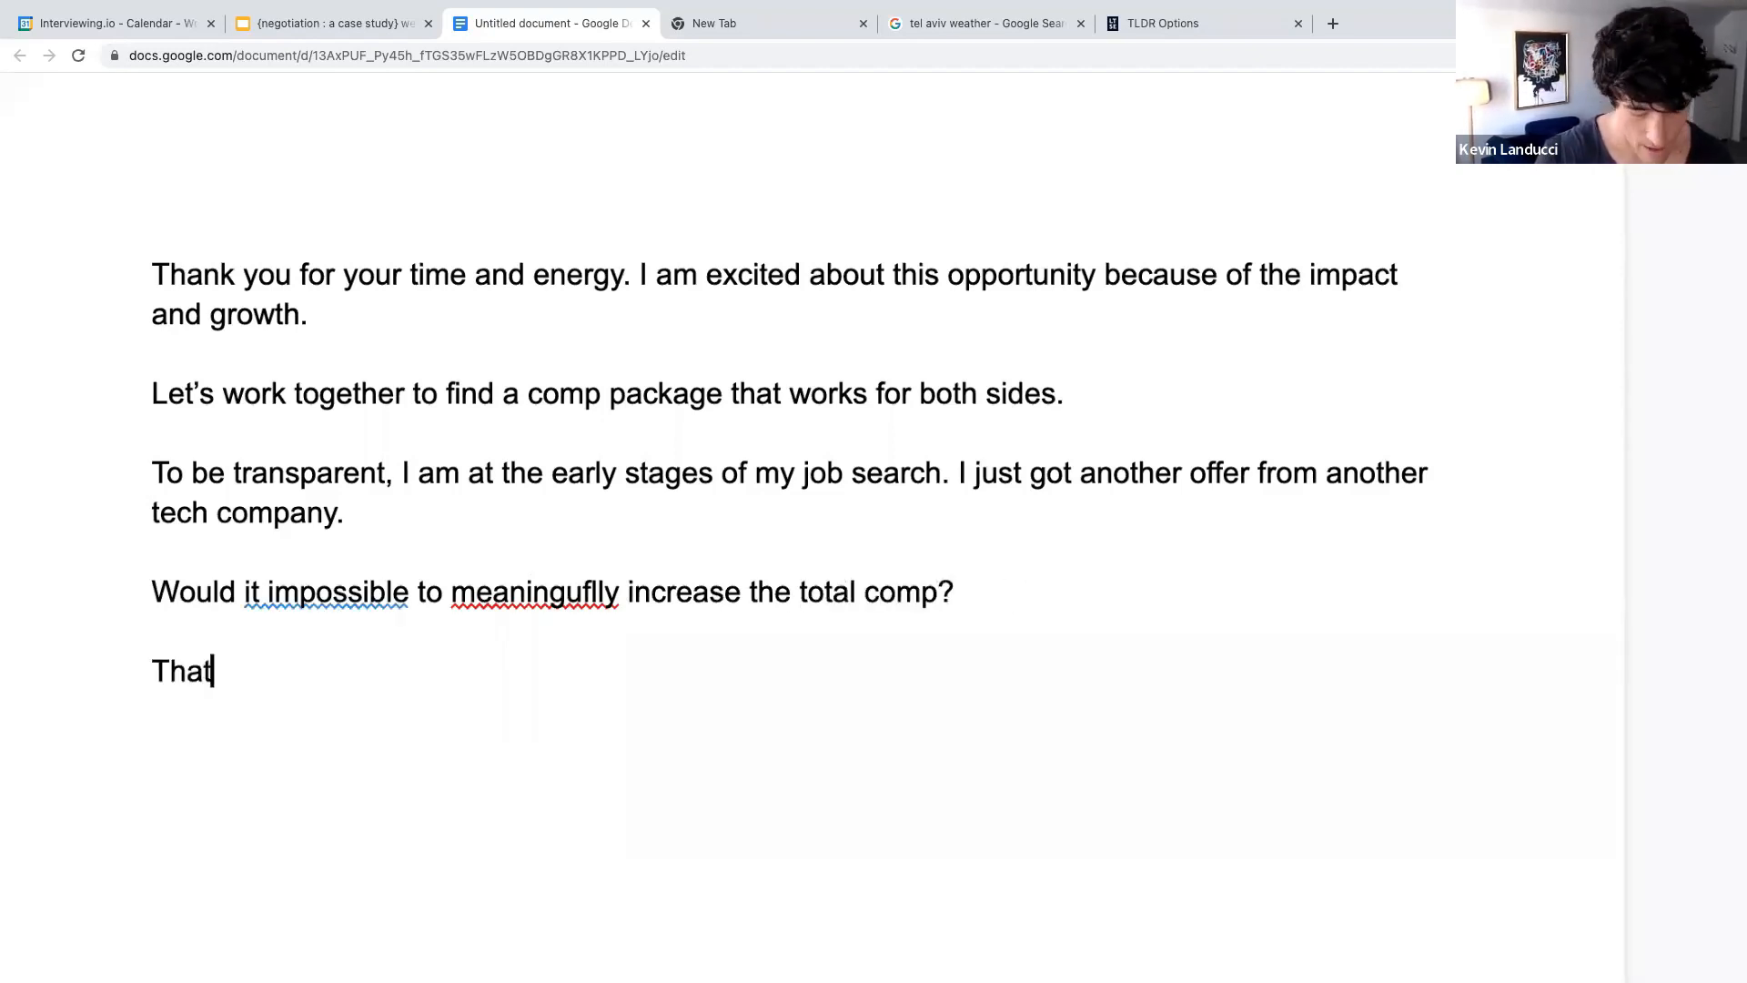
pyautogui.write('would make me more')
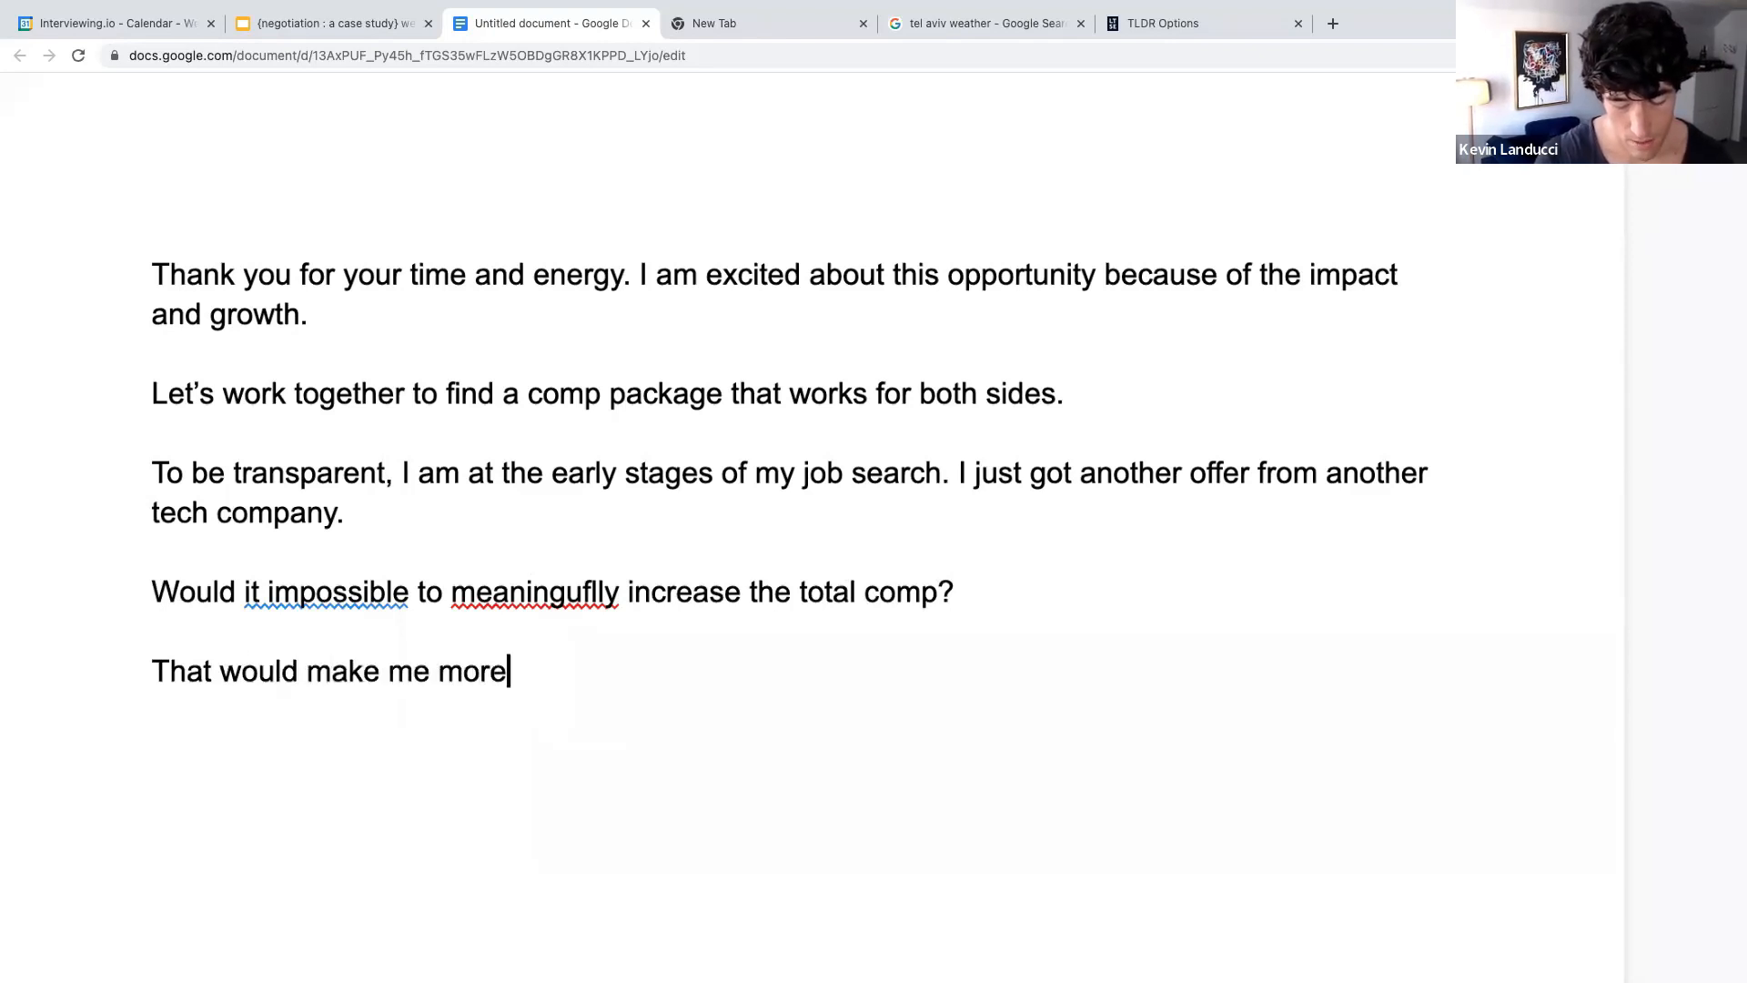
pyautogui.write('interested in')
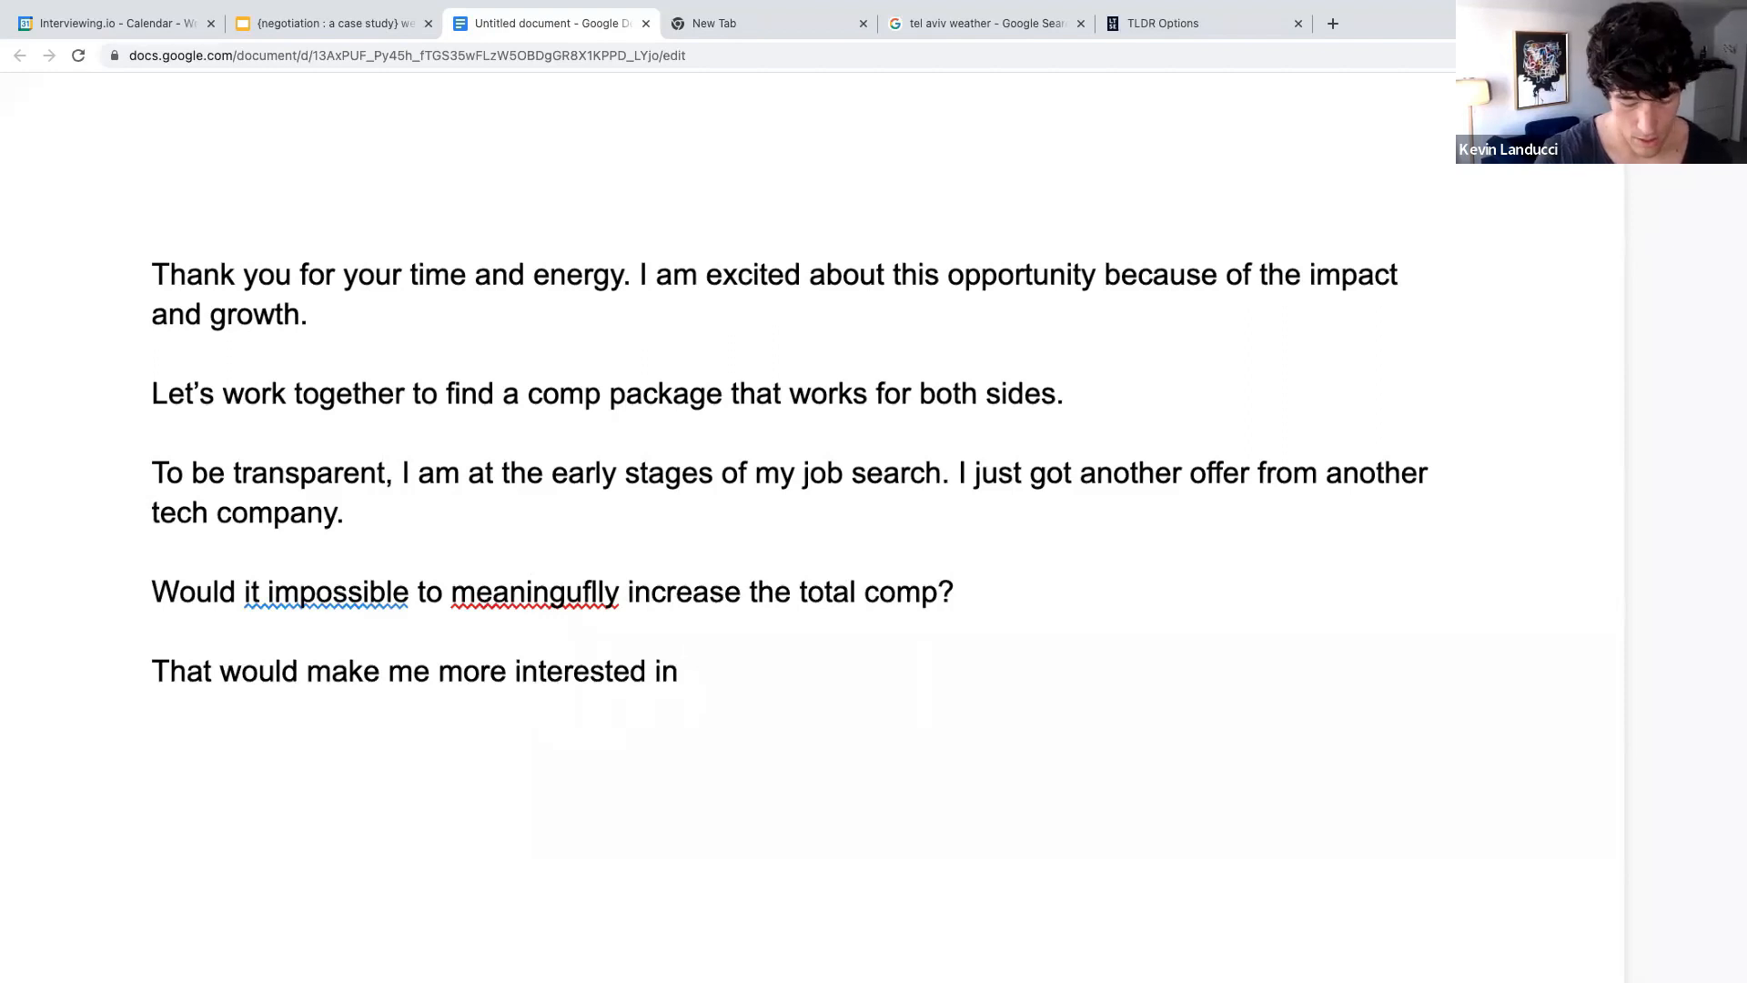
pyautogui.write('ECorp.')
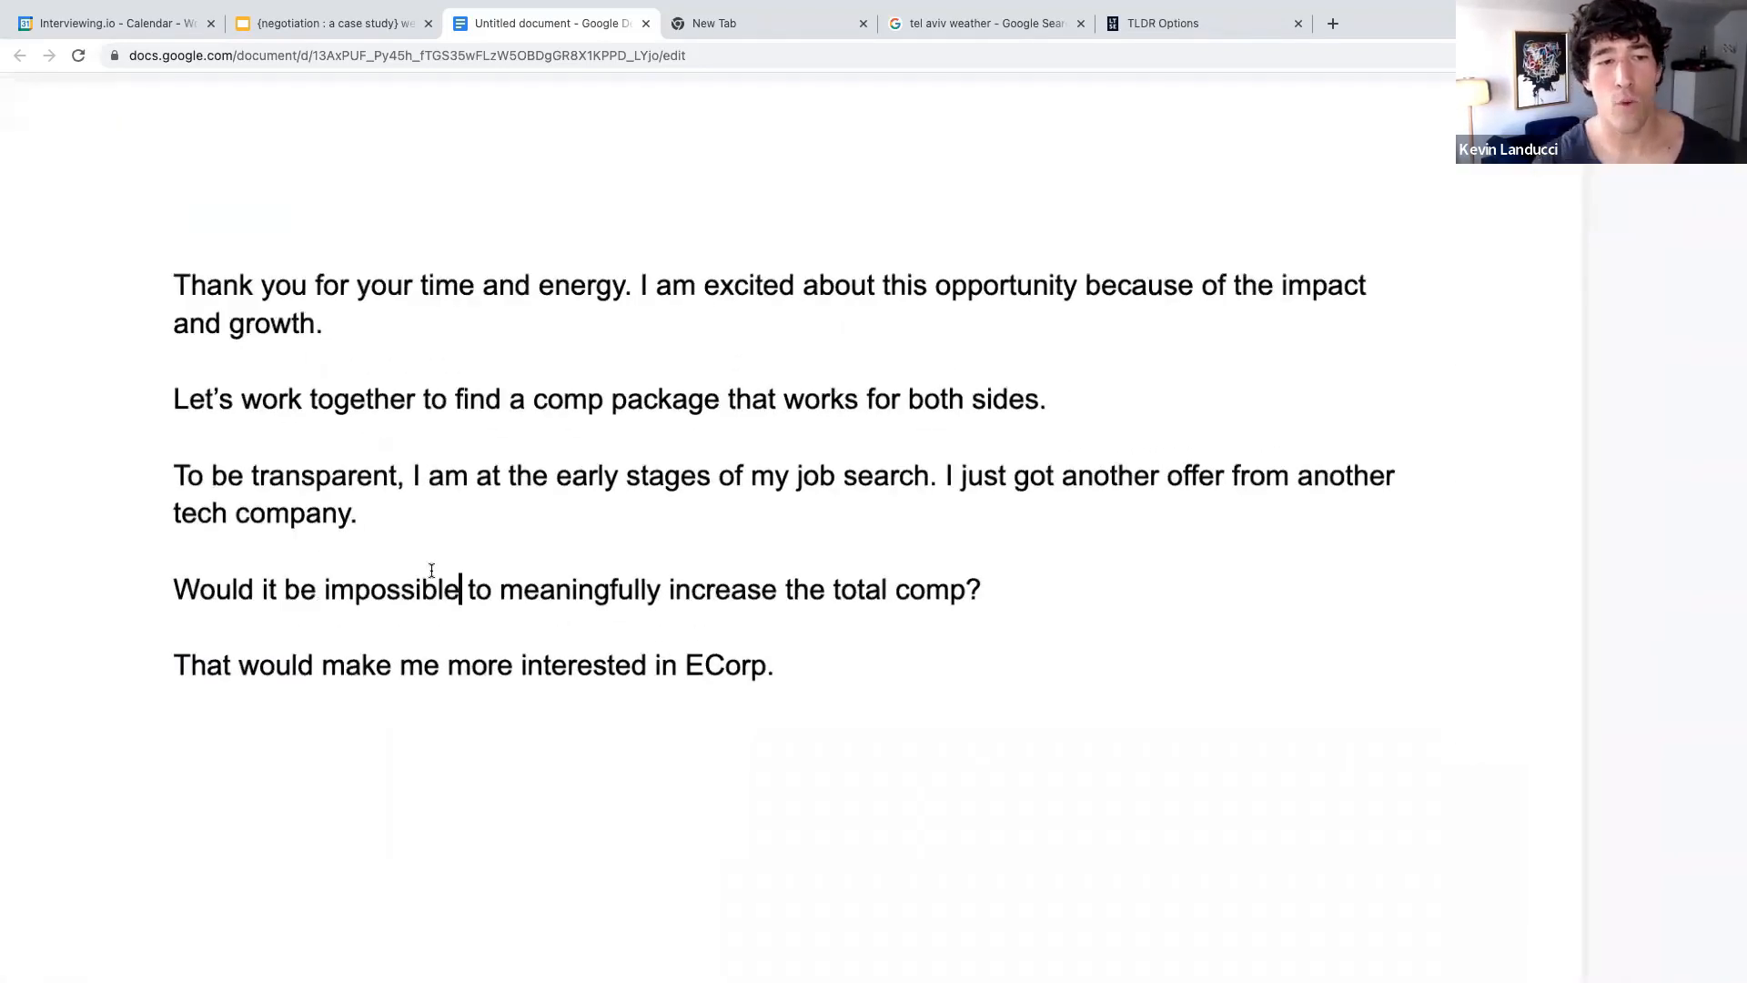
pyautogui.doubleClick(389, 589)
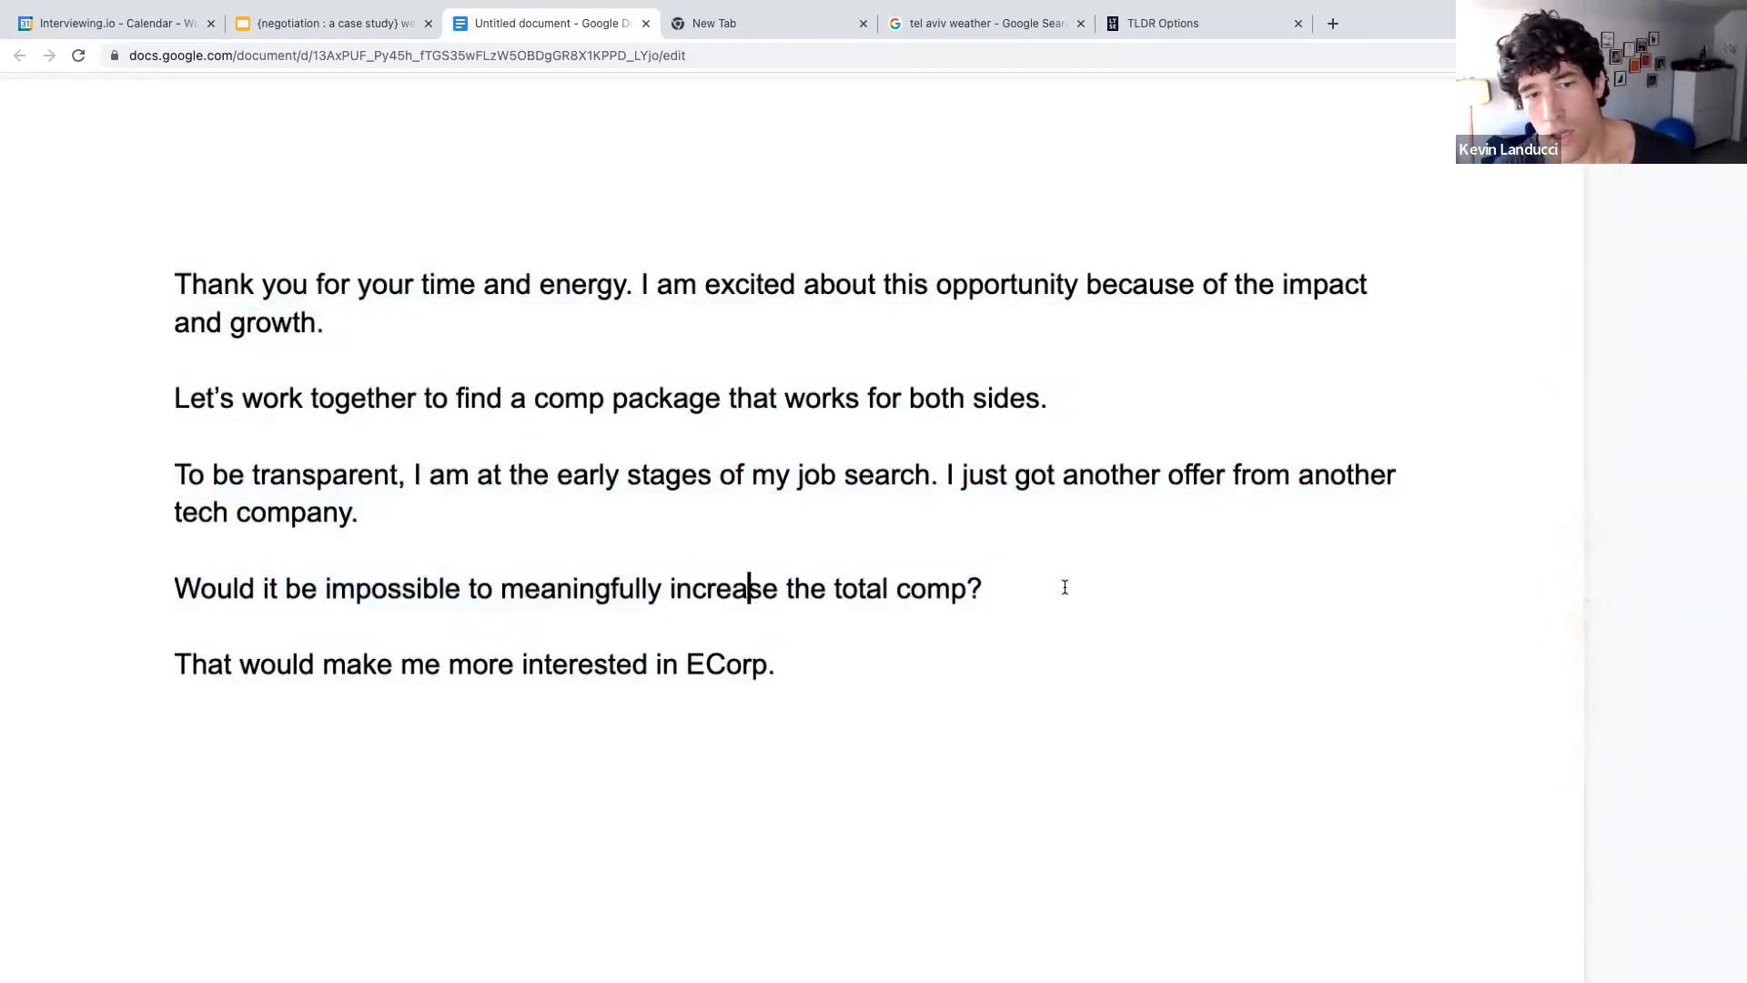
pyautogui.doubleClick(936, 587)
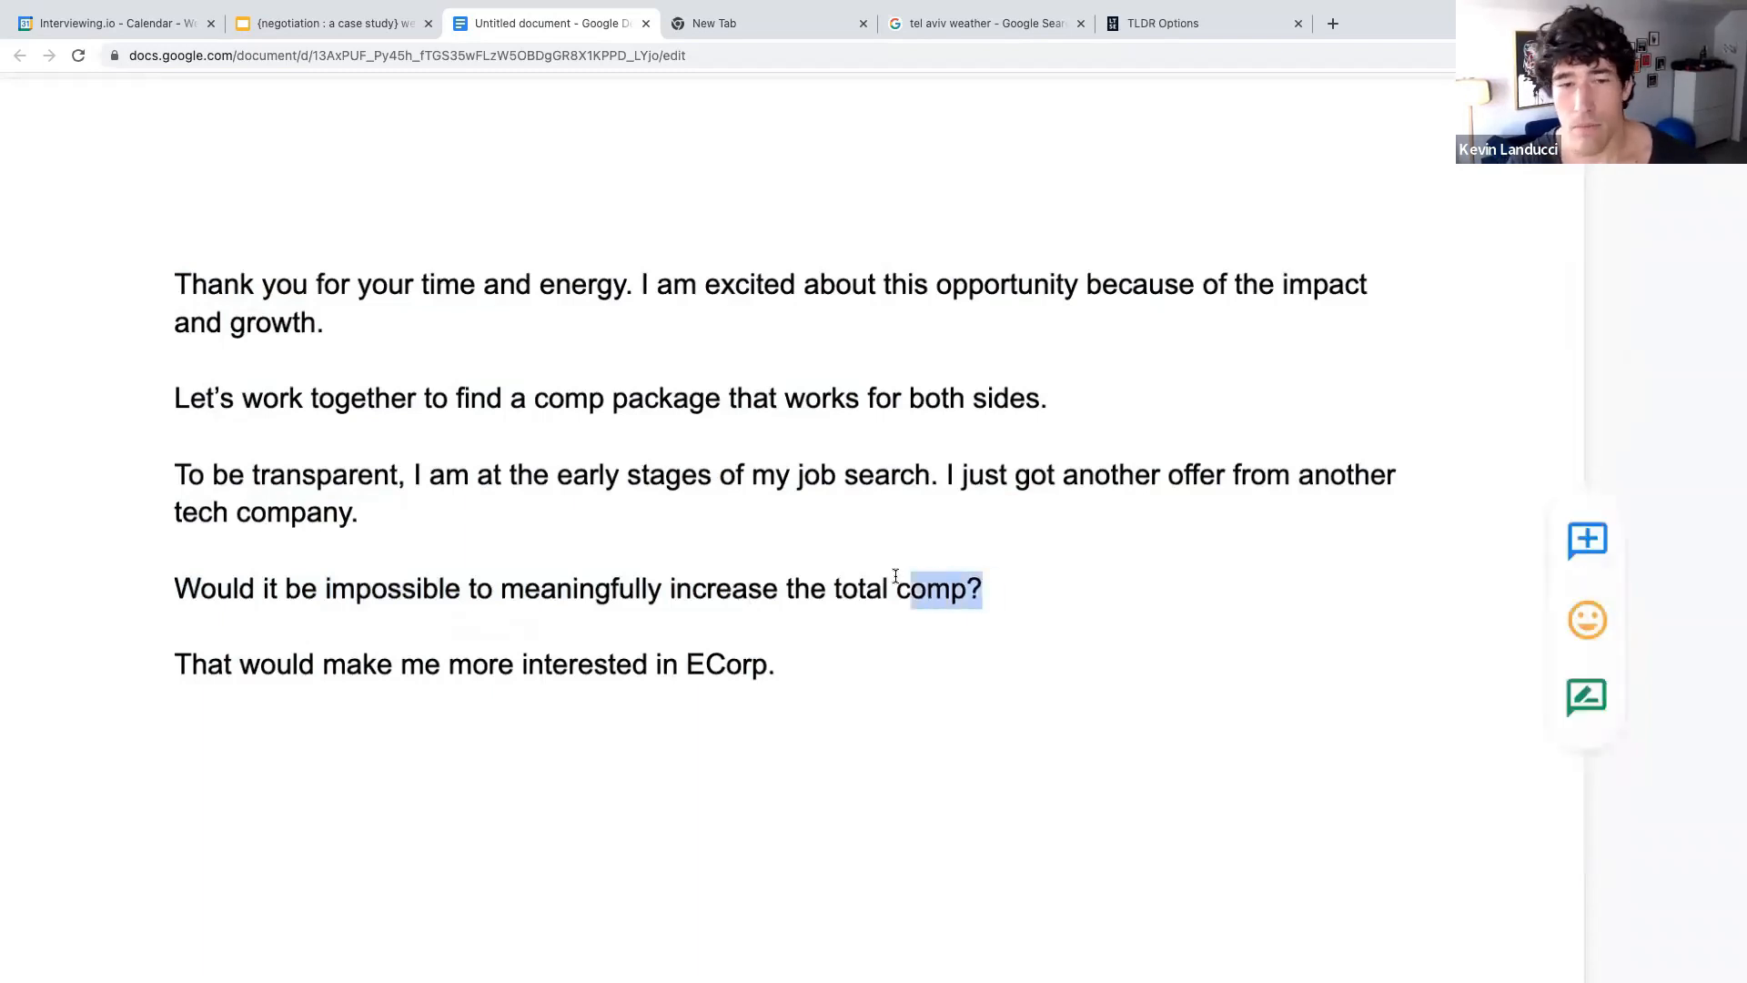
pyautogui.write('to X')
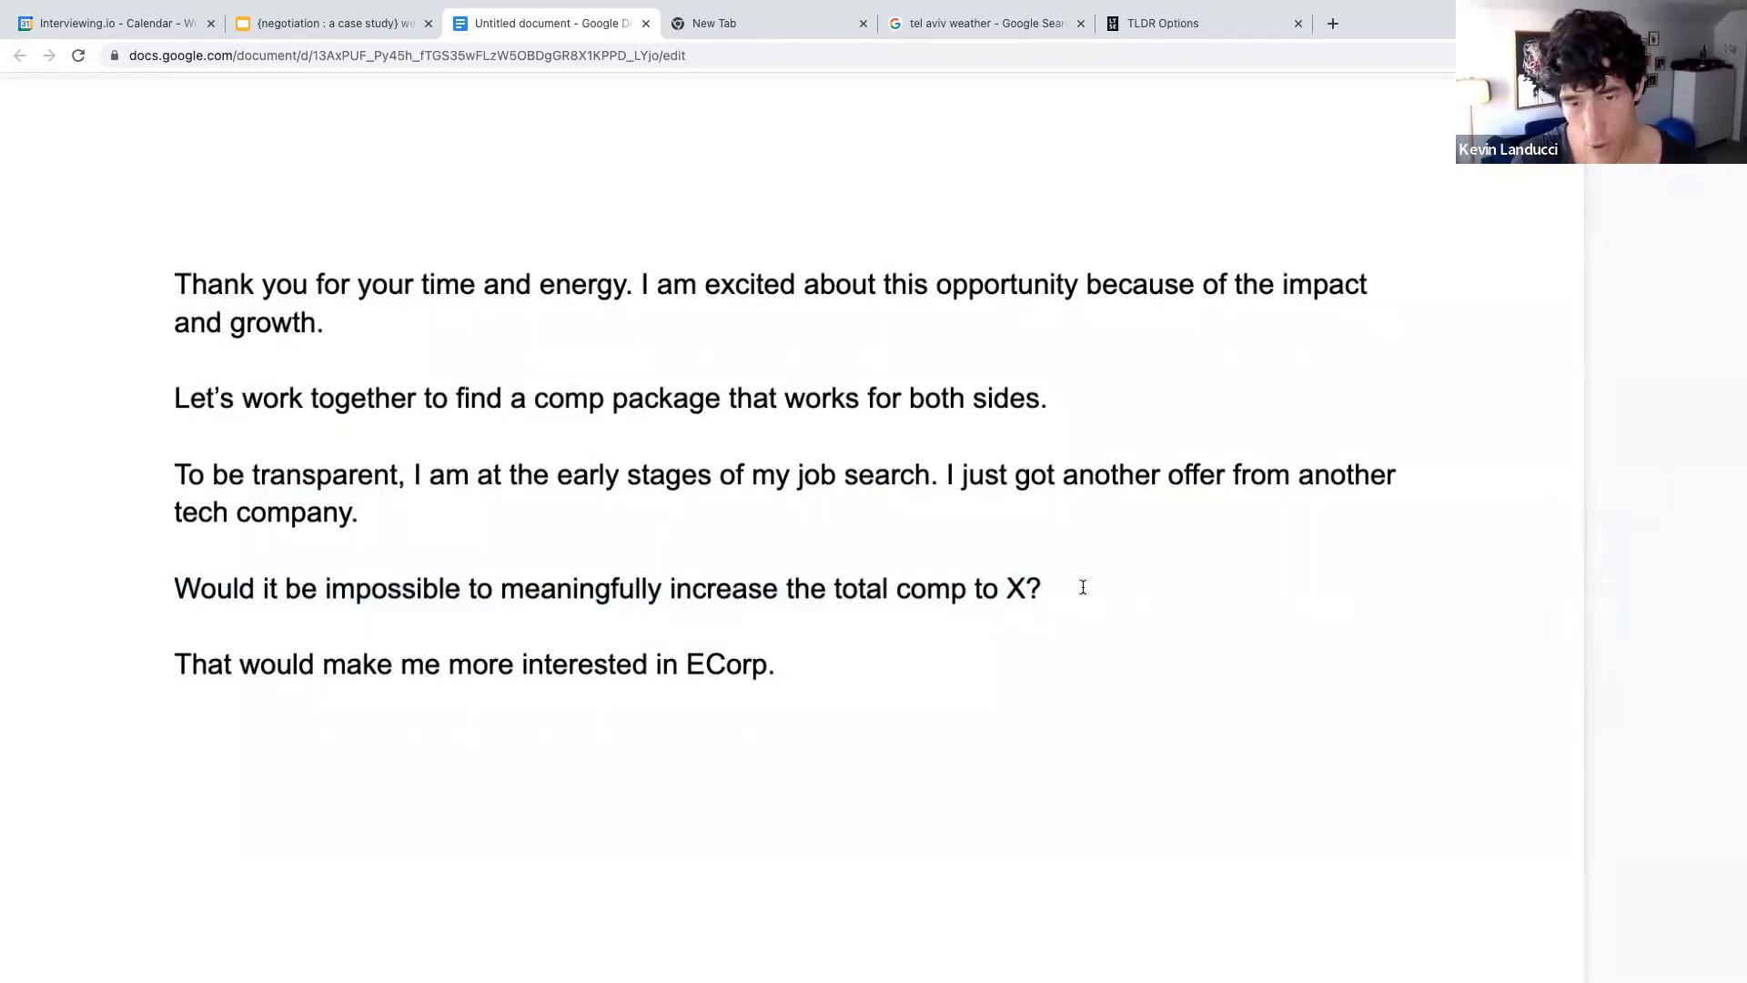
pyautogui.press('Backspace')
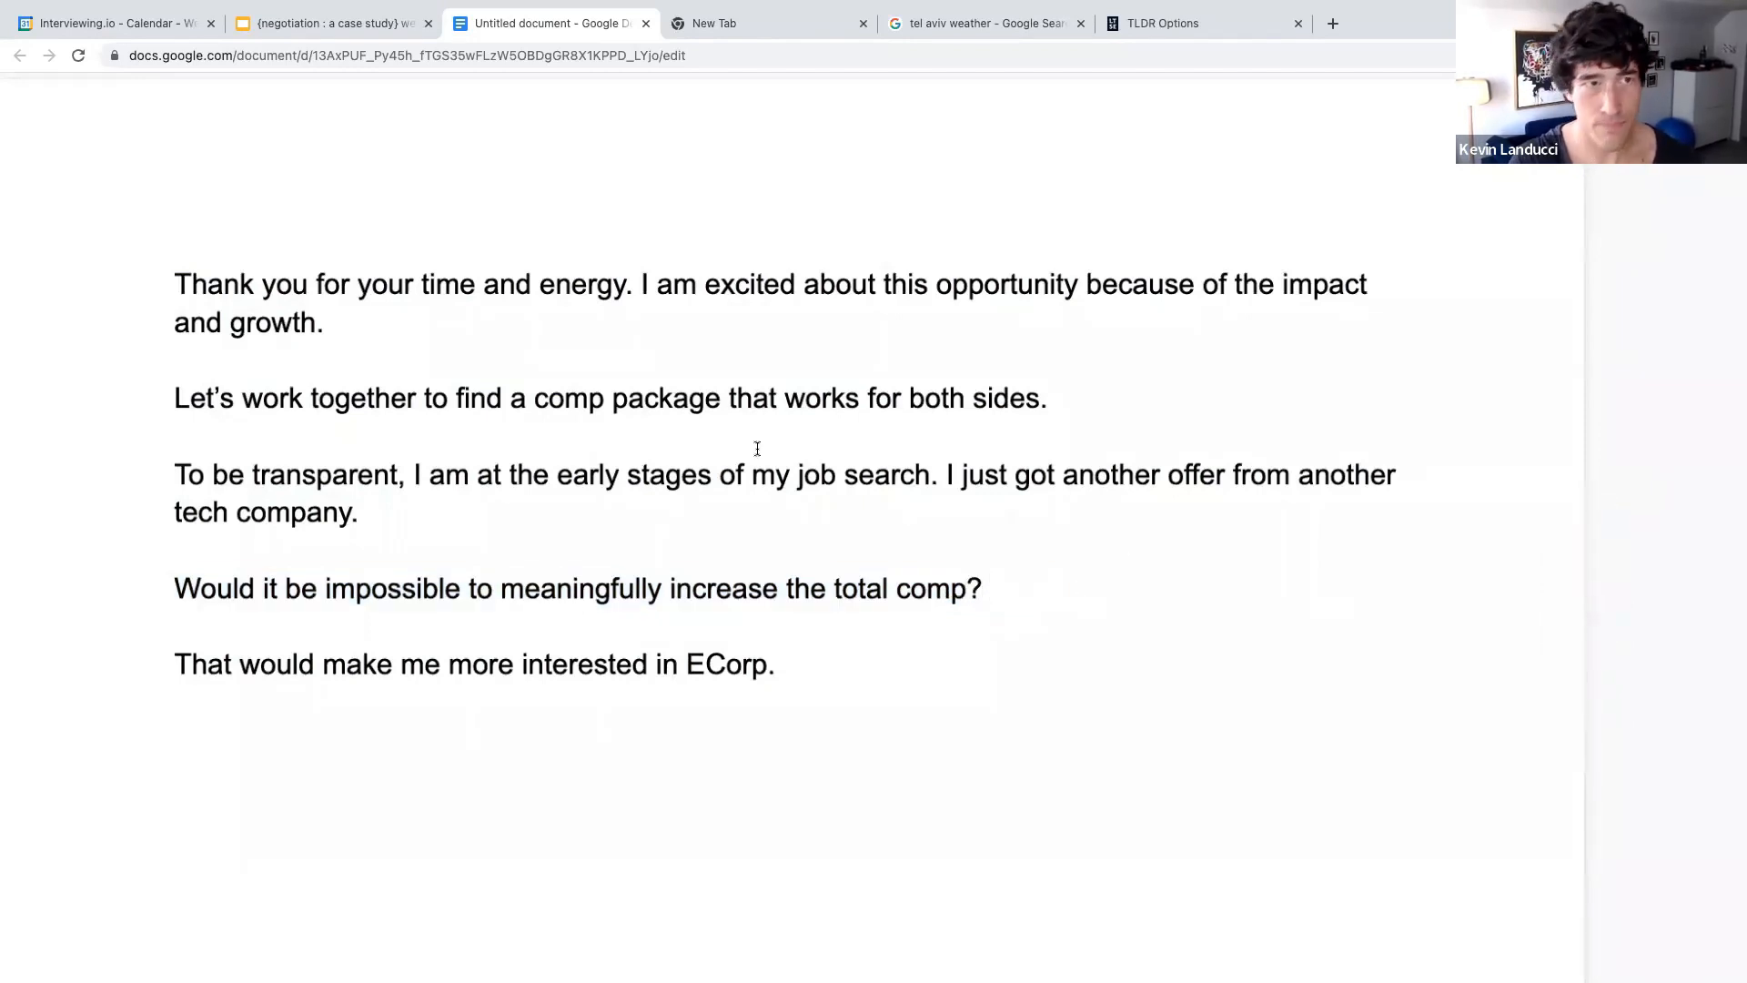